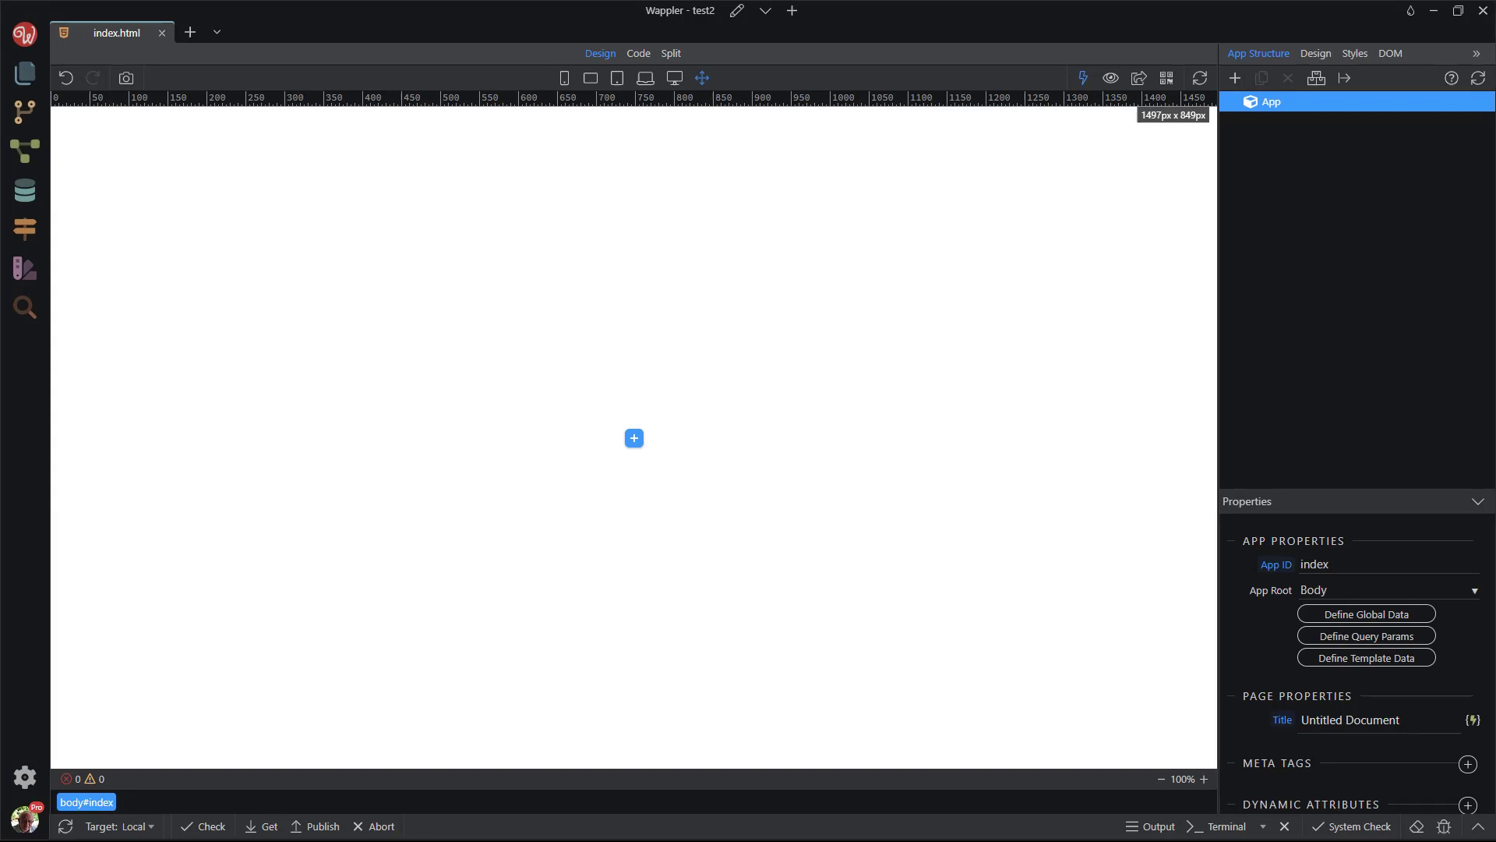
mouse_move(633, 438)
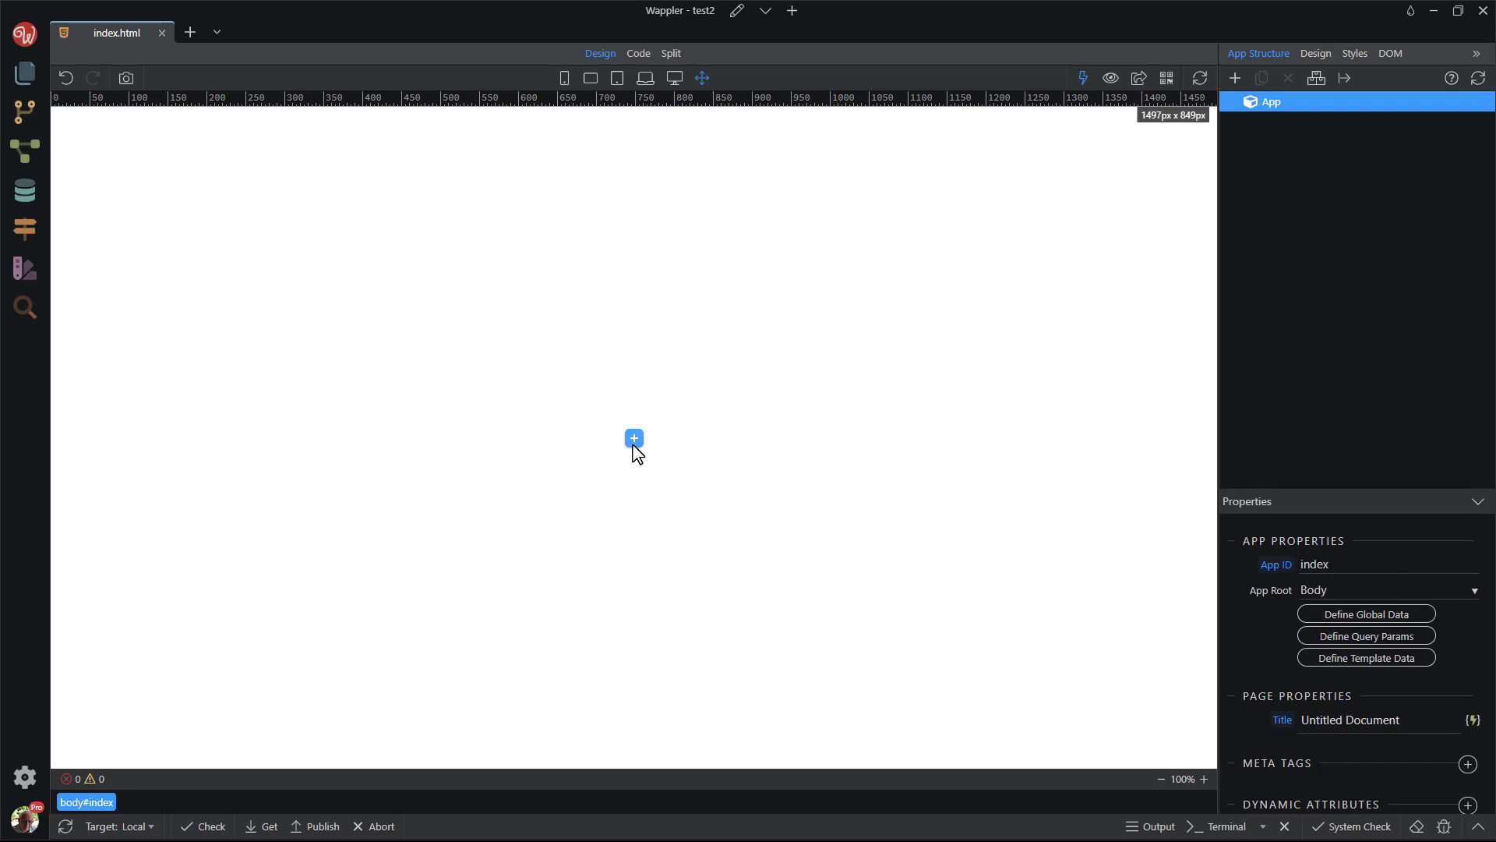
- Insert a Container block into the empty index.html page
left_click(634, 438)
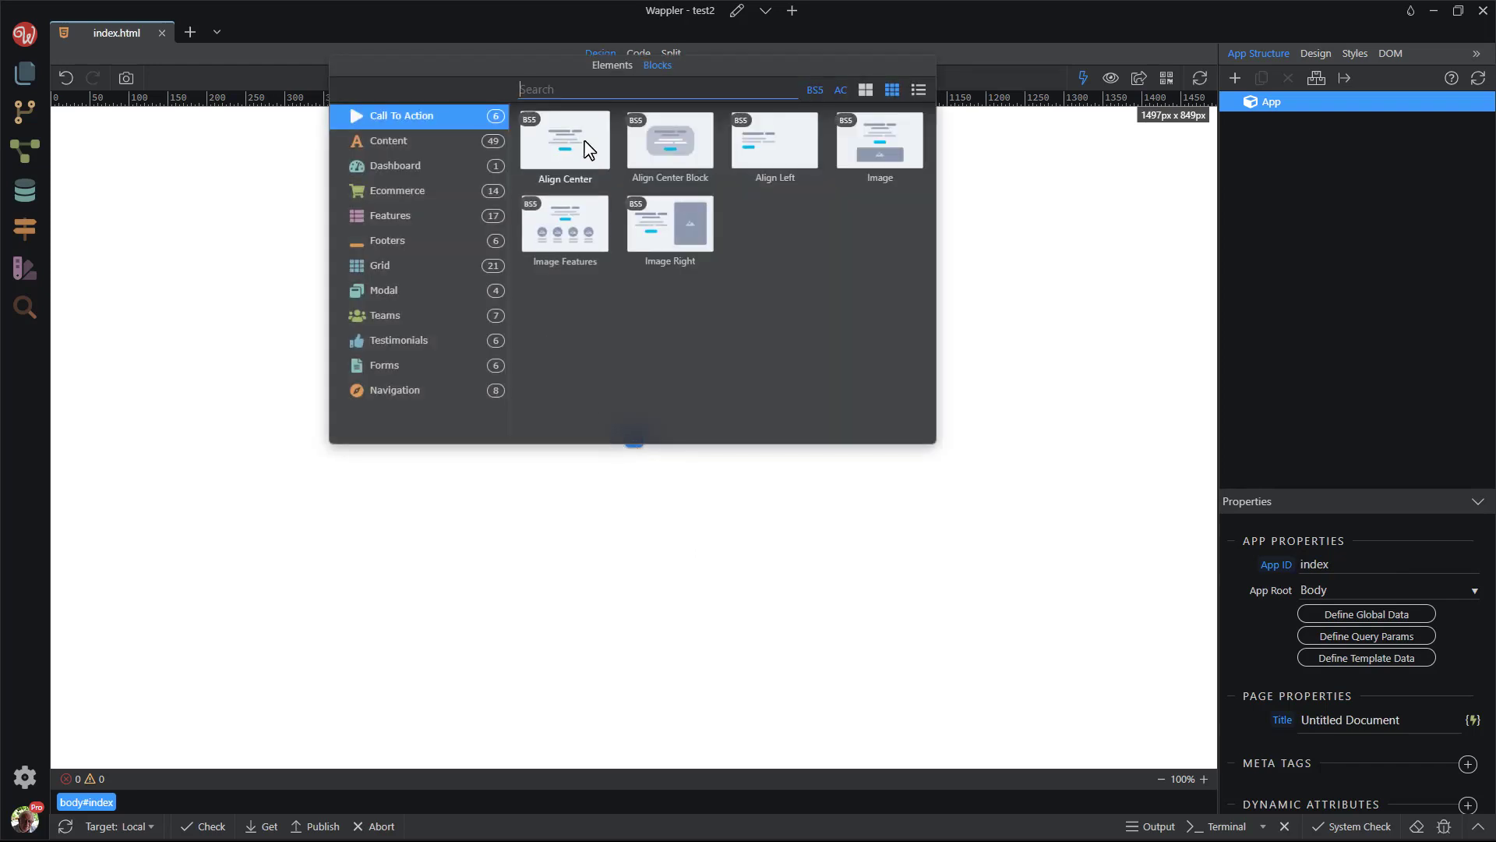
left_click(612, 65)
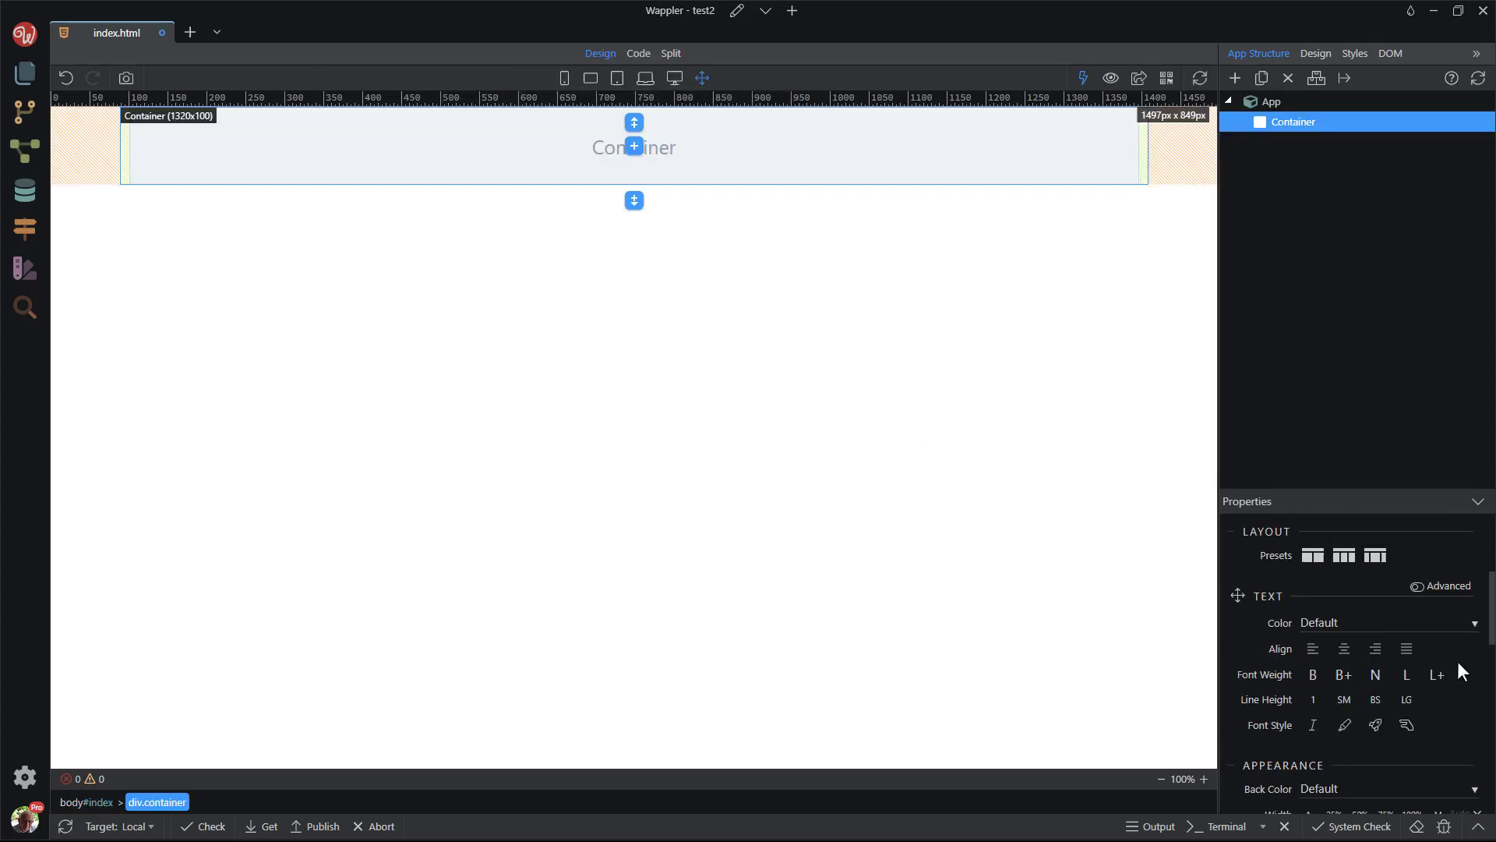
- Nest a Row, a Column, and an image-and-body Card inside the Container
scroll("down", 3)
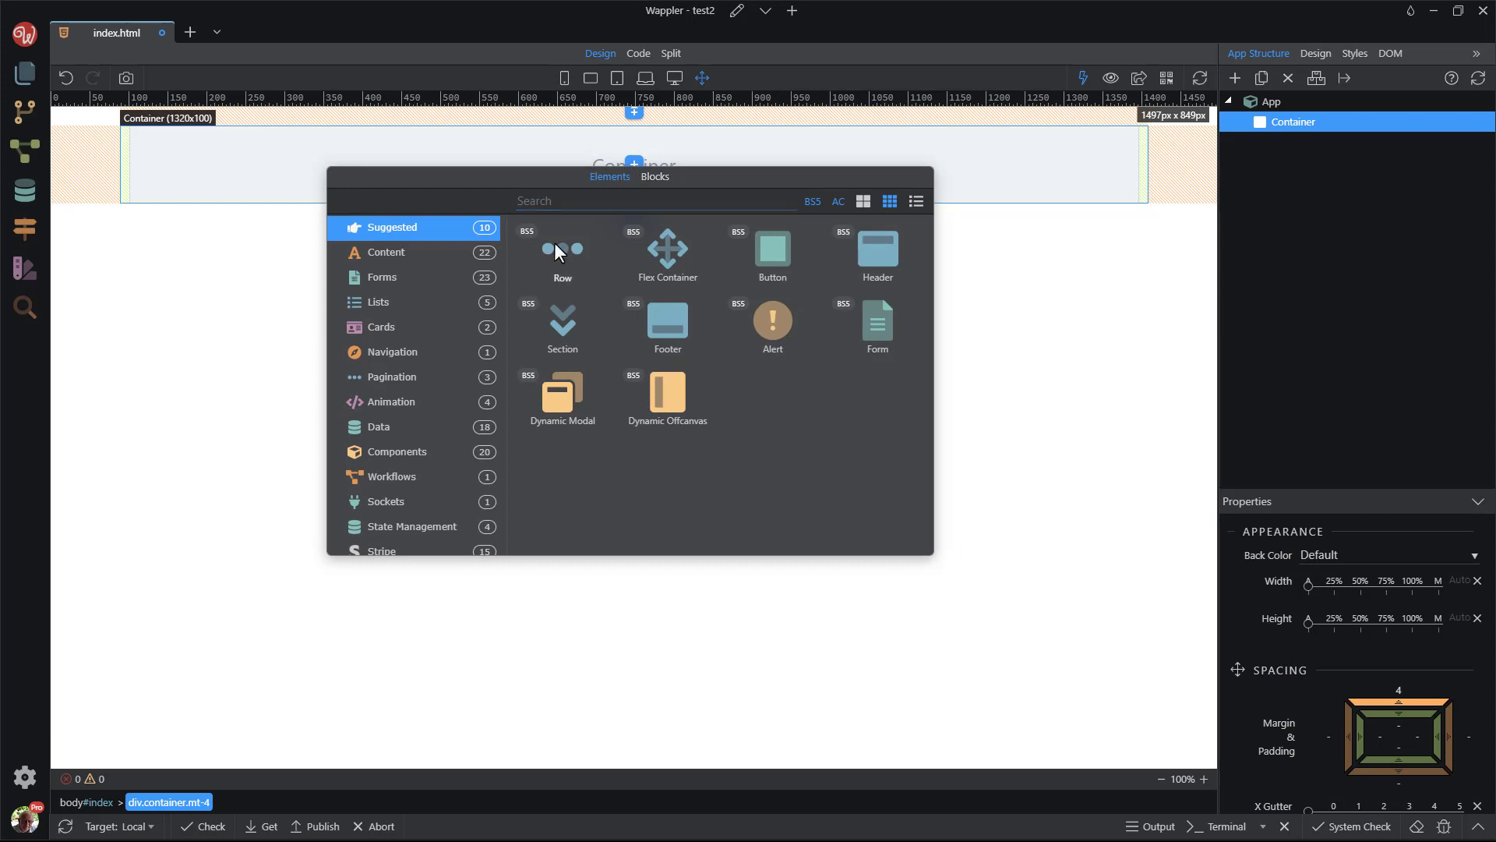
left_click(562, 253)
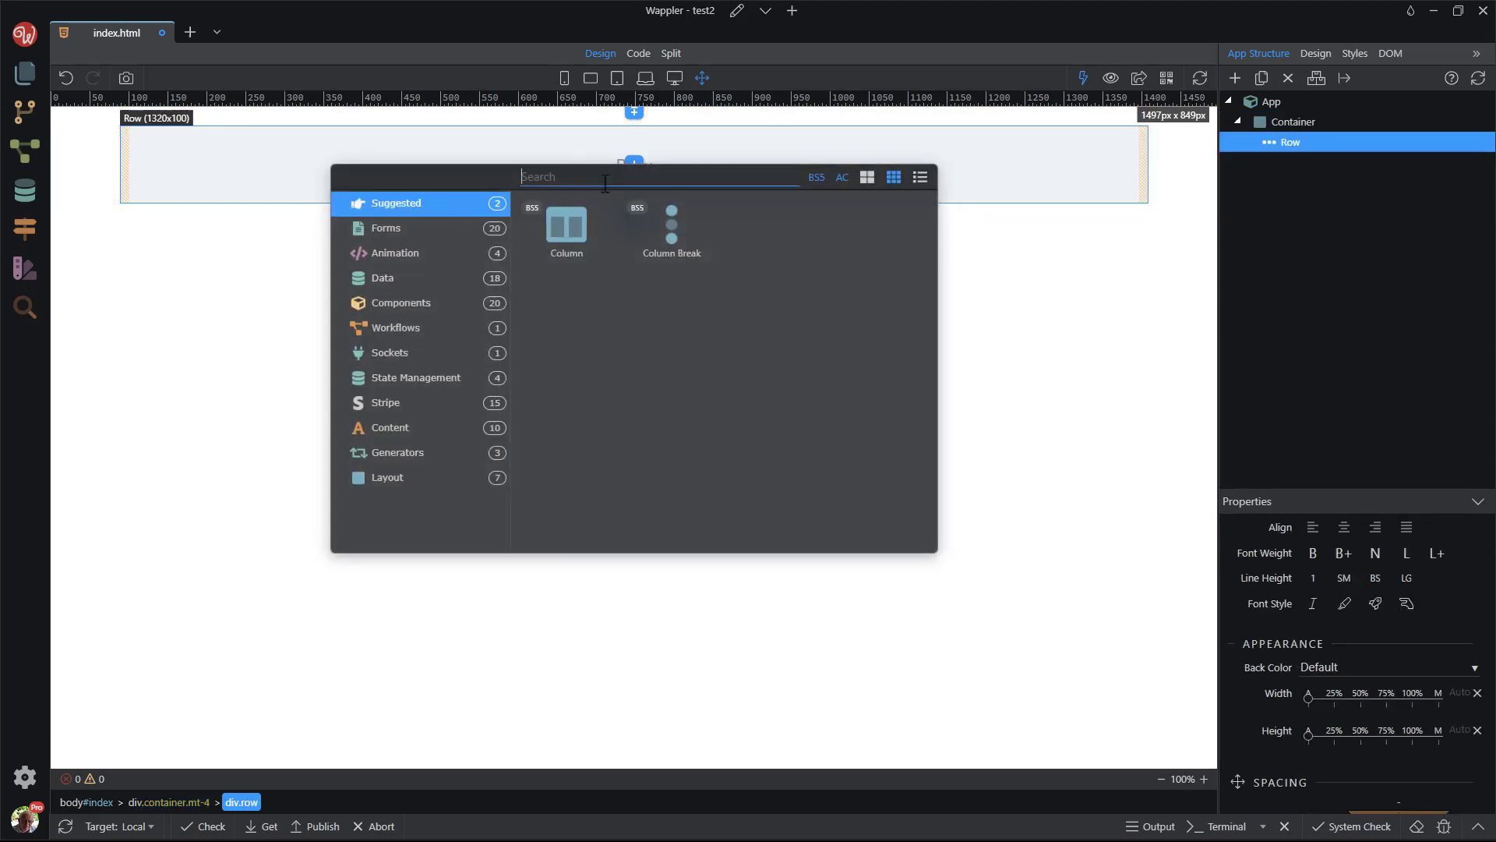
left_click(565, 226)
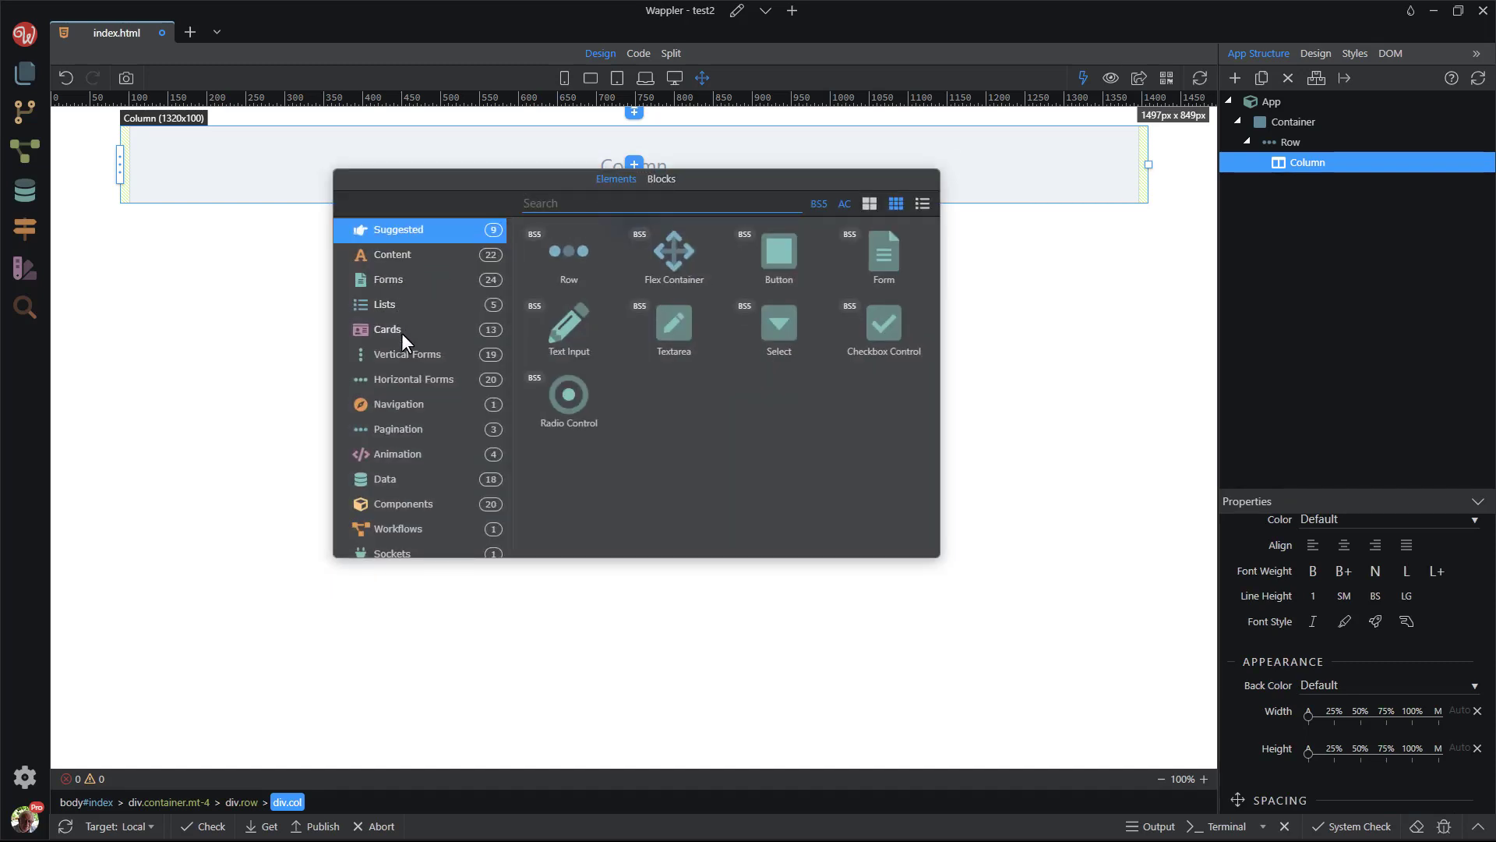
left_click(387, 329)
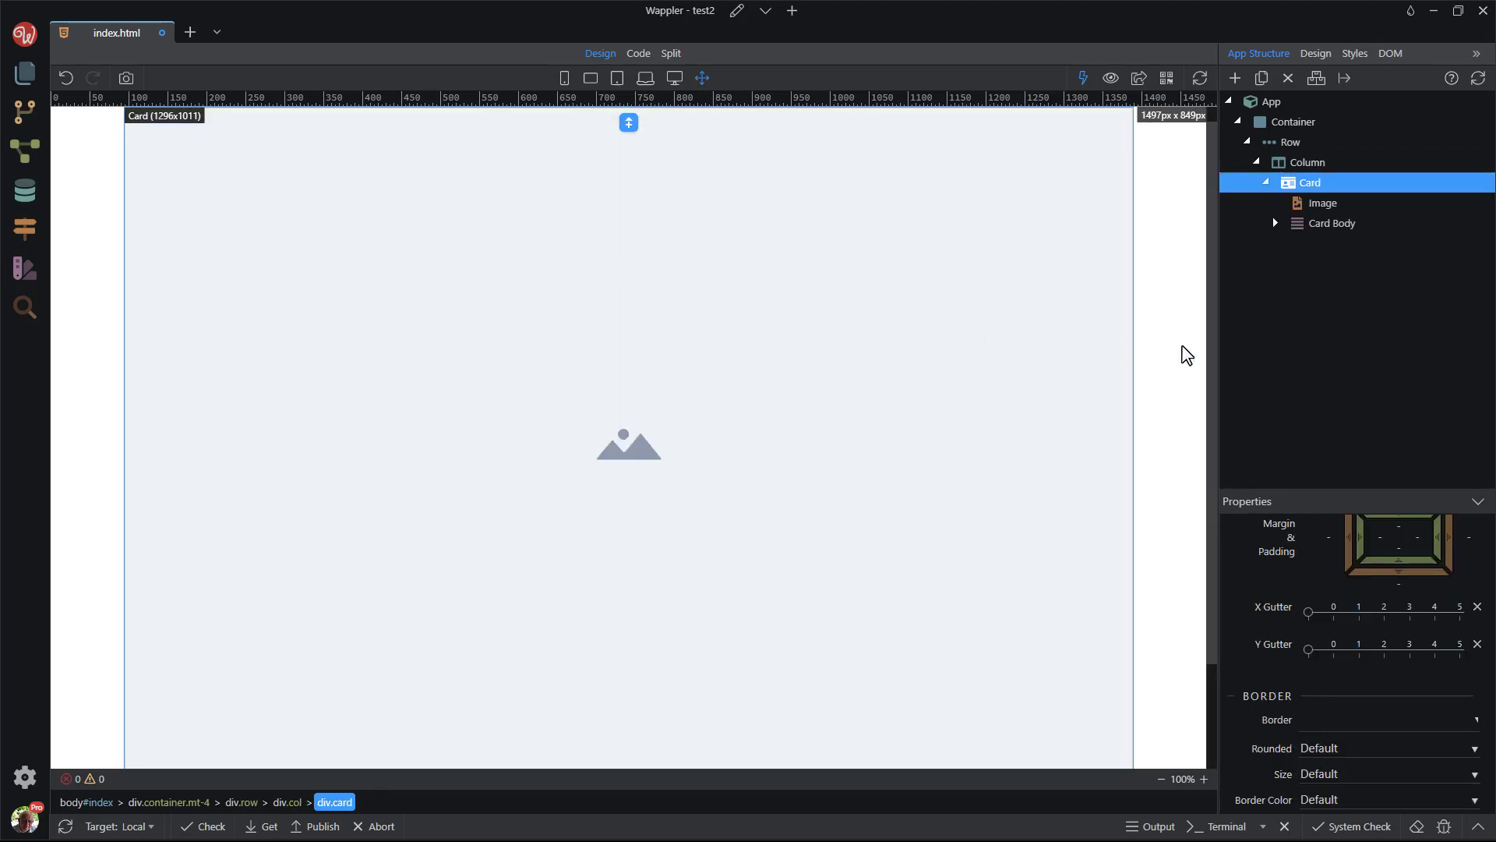
mouse_move(1447, 365)
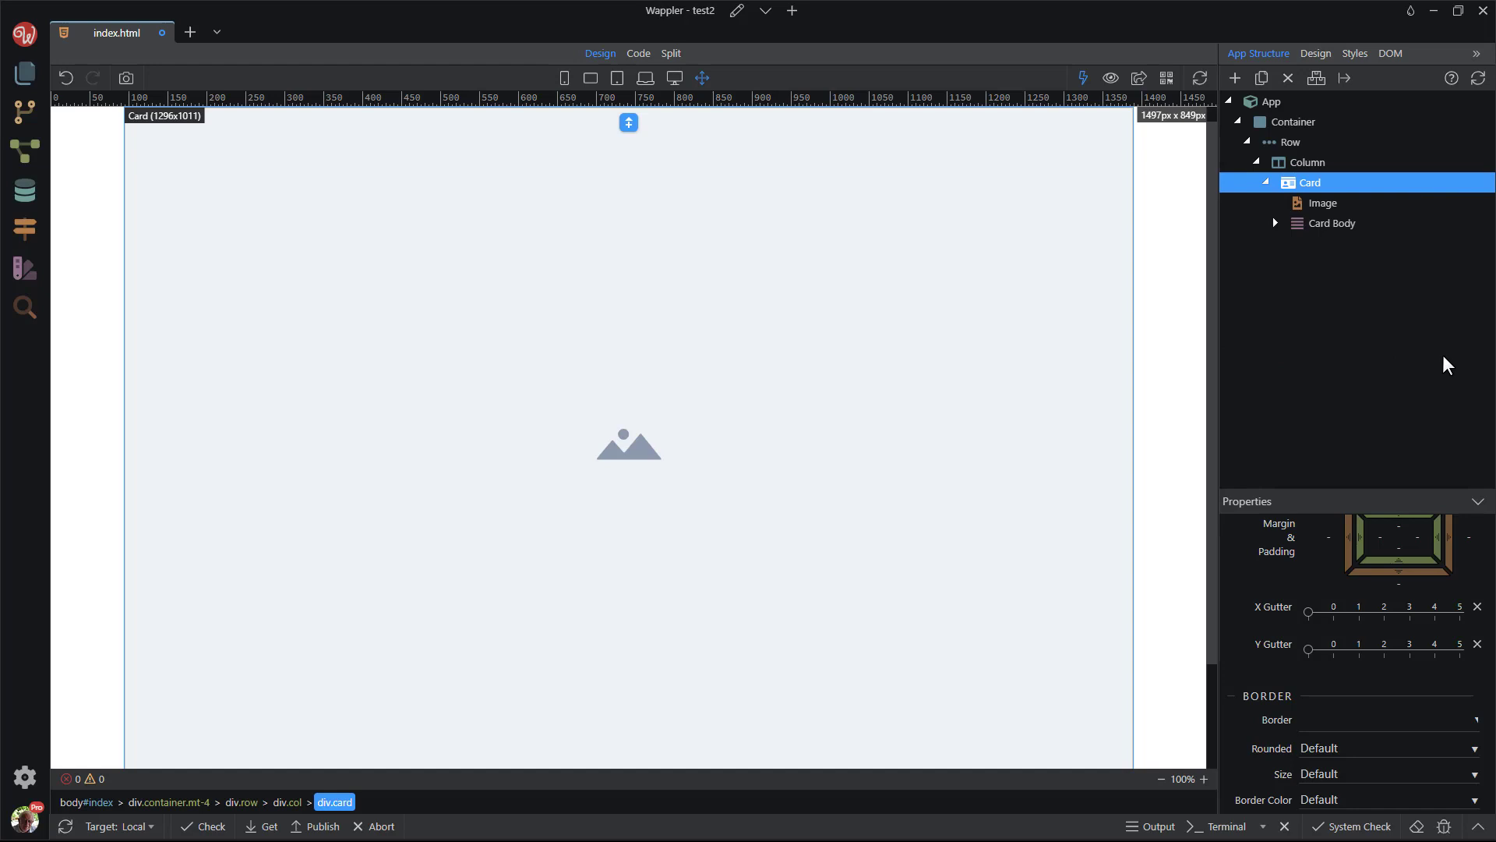
mouse_move(1415, 292)
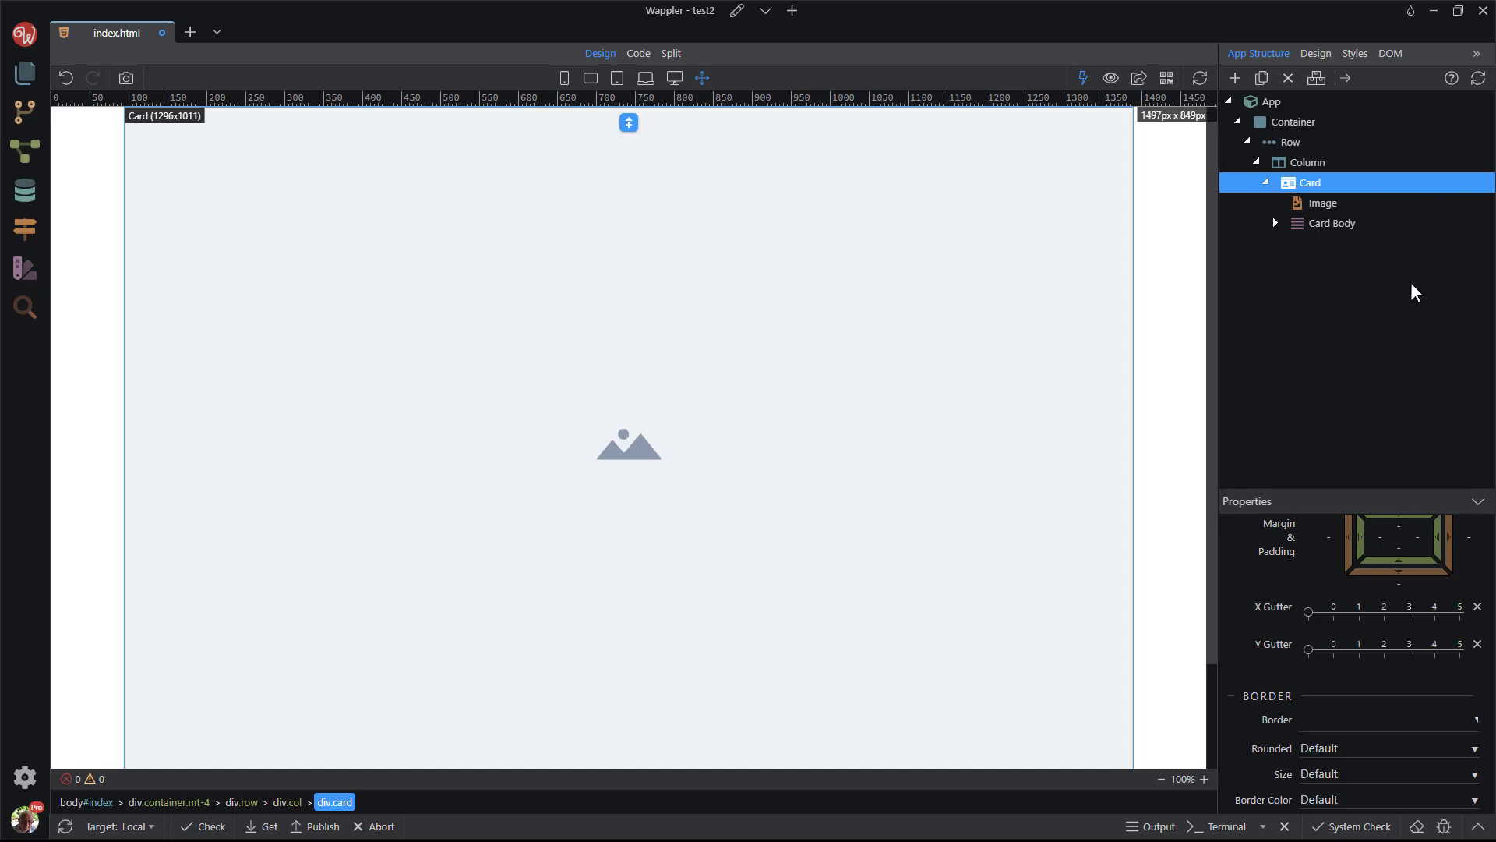
- Make the Row a repeat region with the expression 7
left_click(1290, 141)
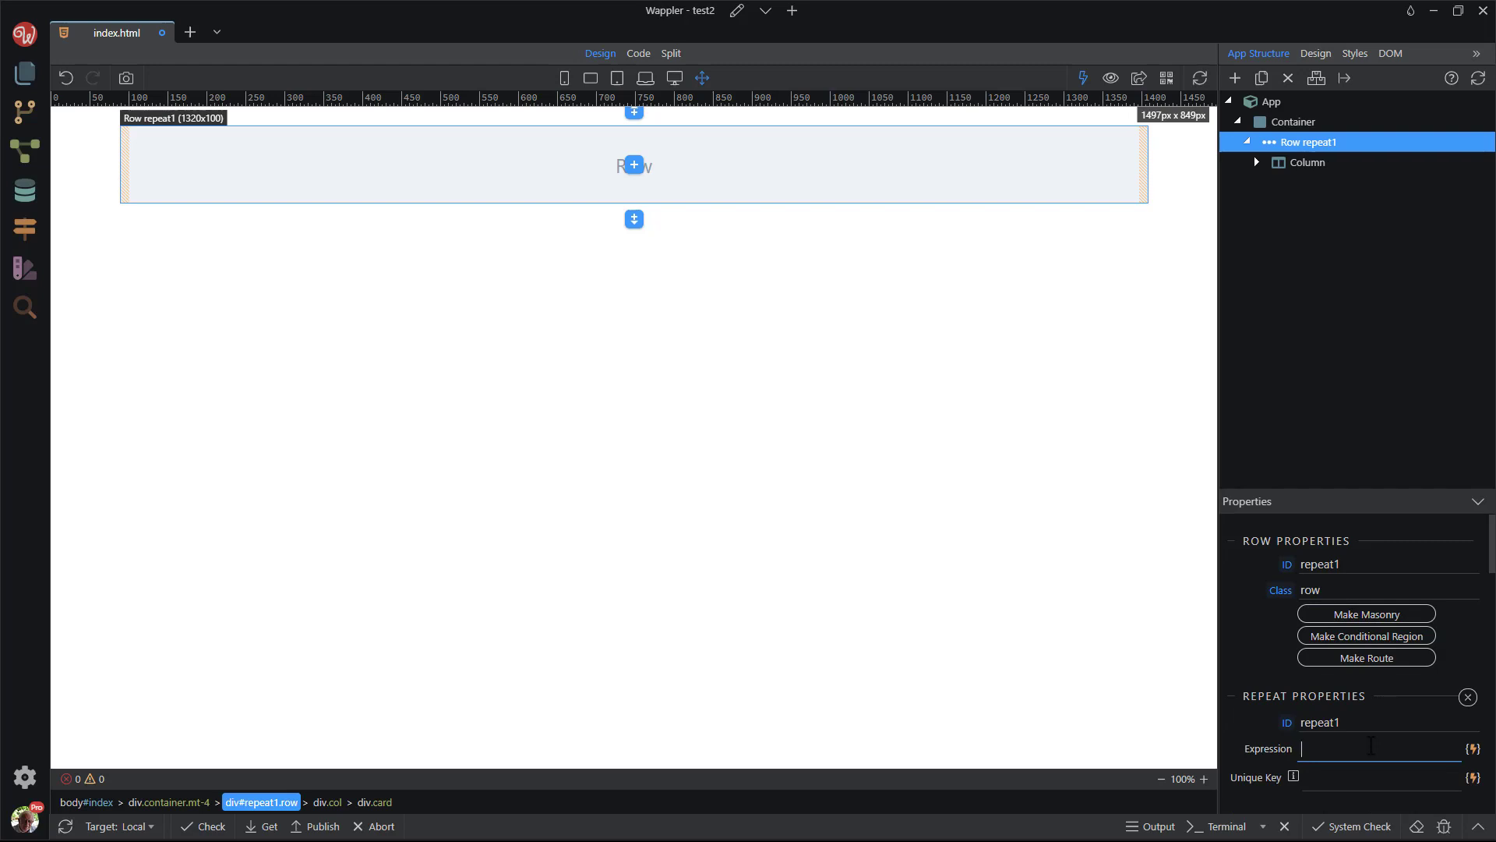
type("7")
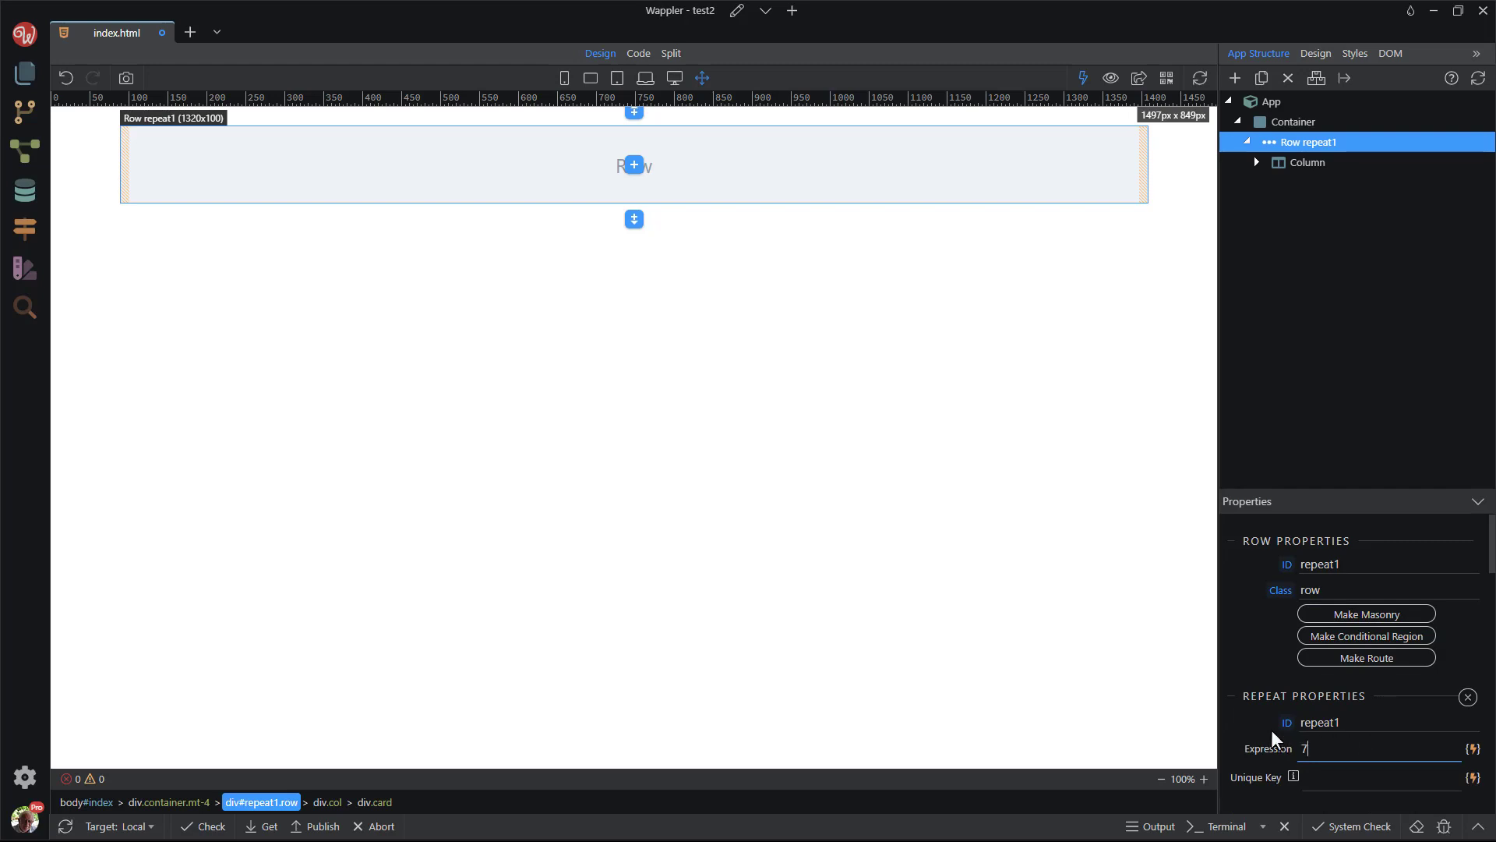
key("Enter")
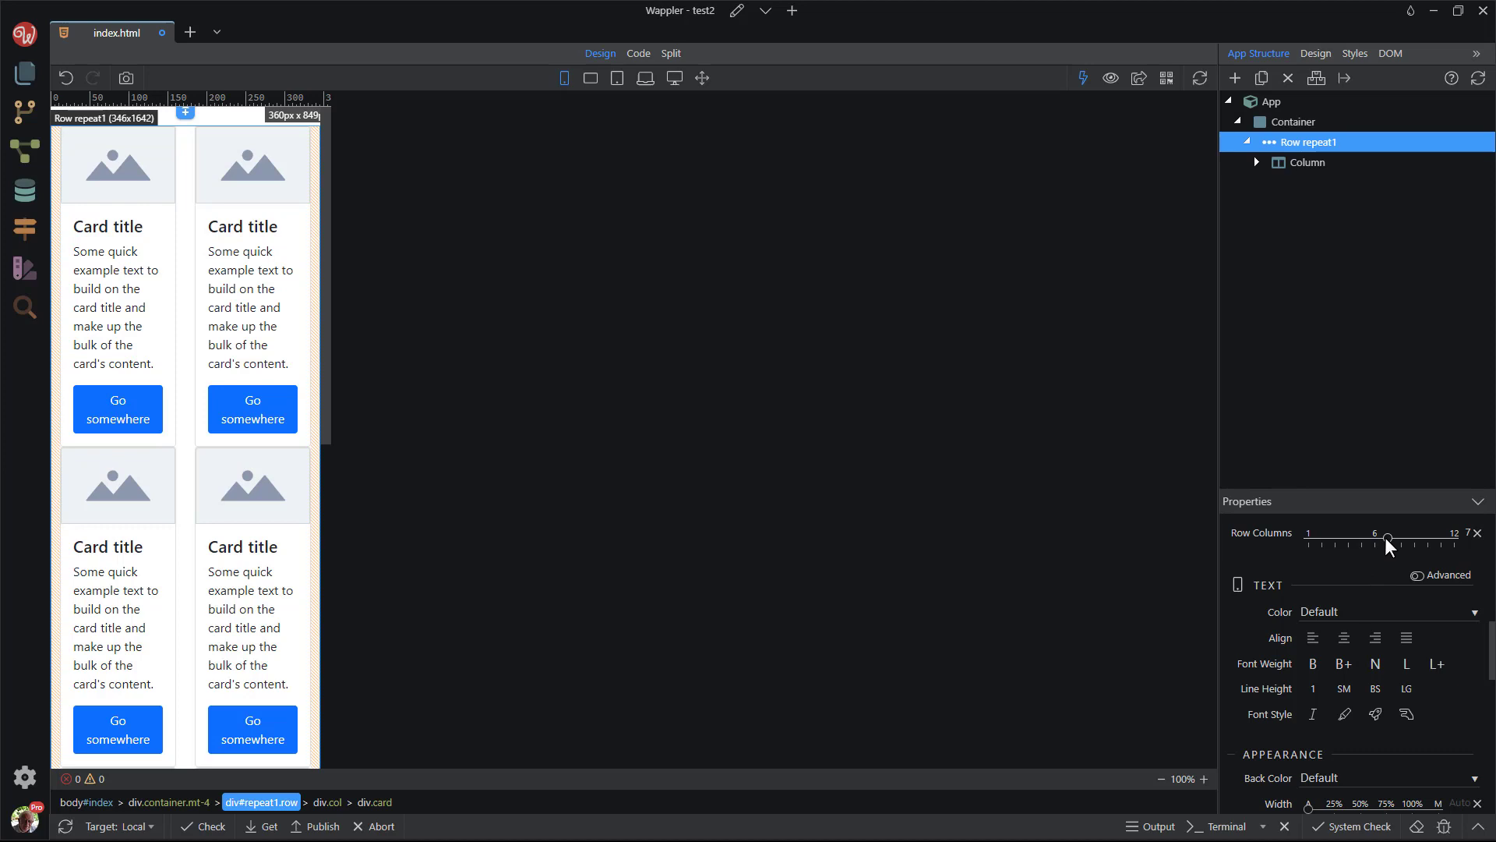
- Set Row Columns for phone, small screens (two per row) and tablet widths
left_click_drag(1388, 540, 1308, 537)
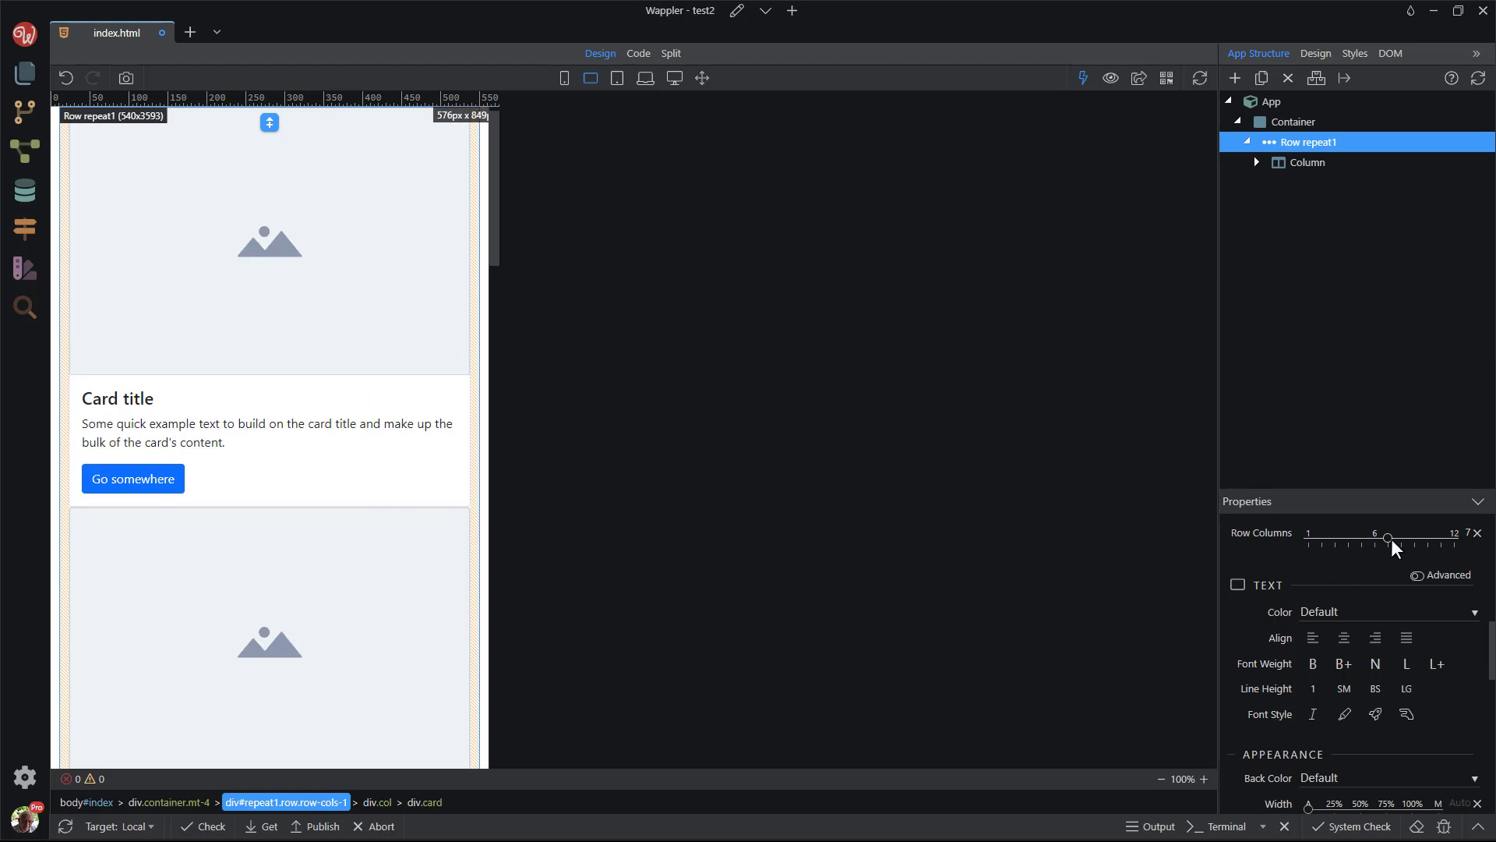
left_click_drag(1388, 537, 1322, 537)
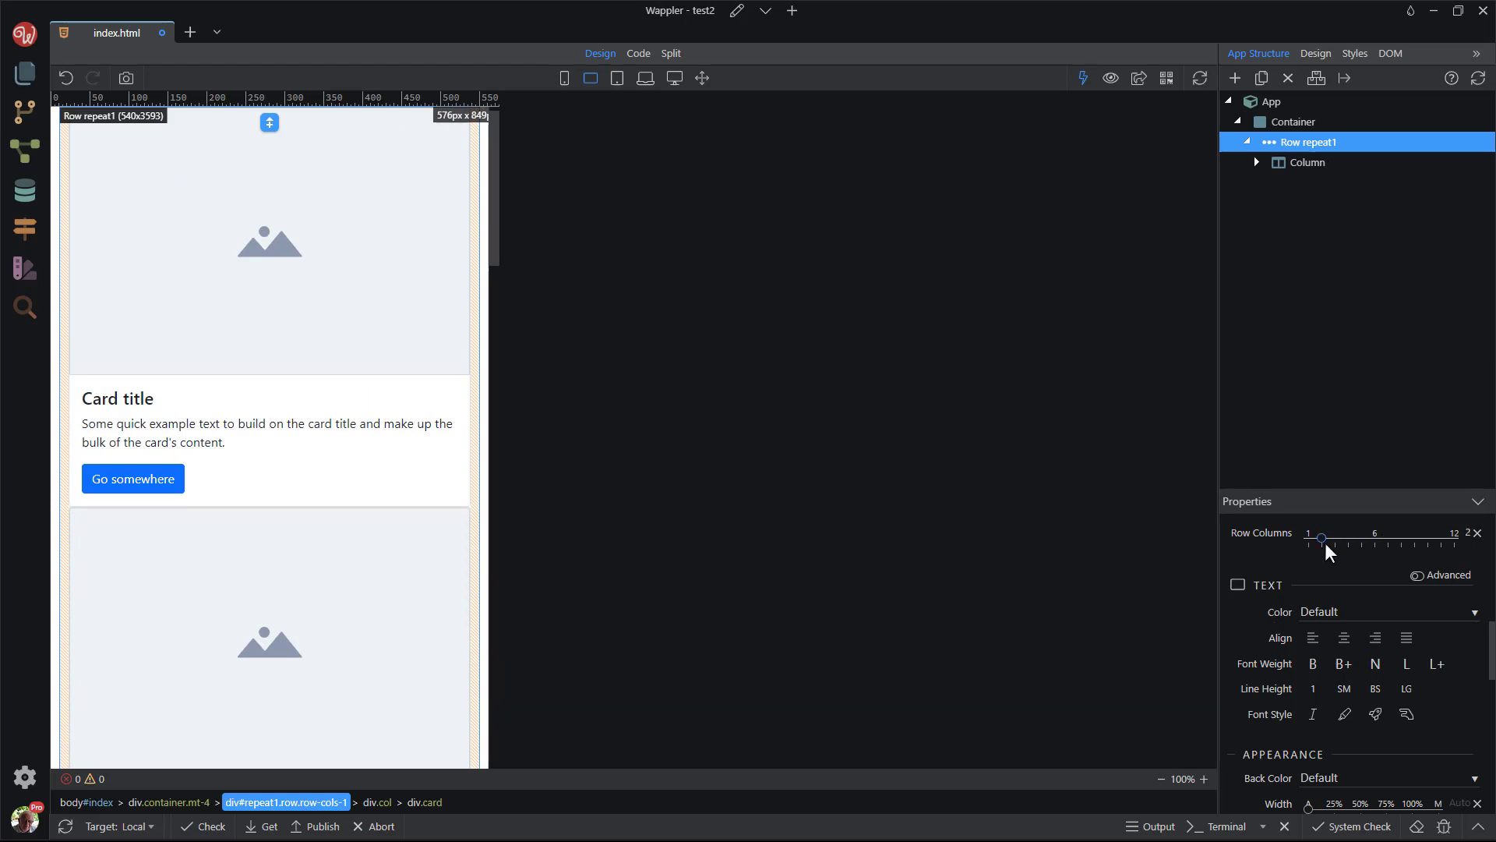
left_click_drag(1329, 537, 1322, 537)
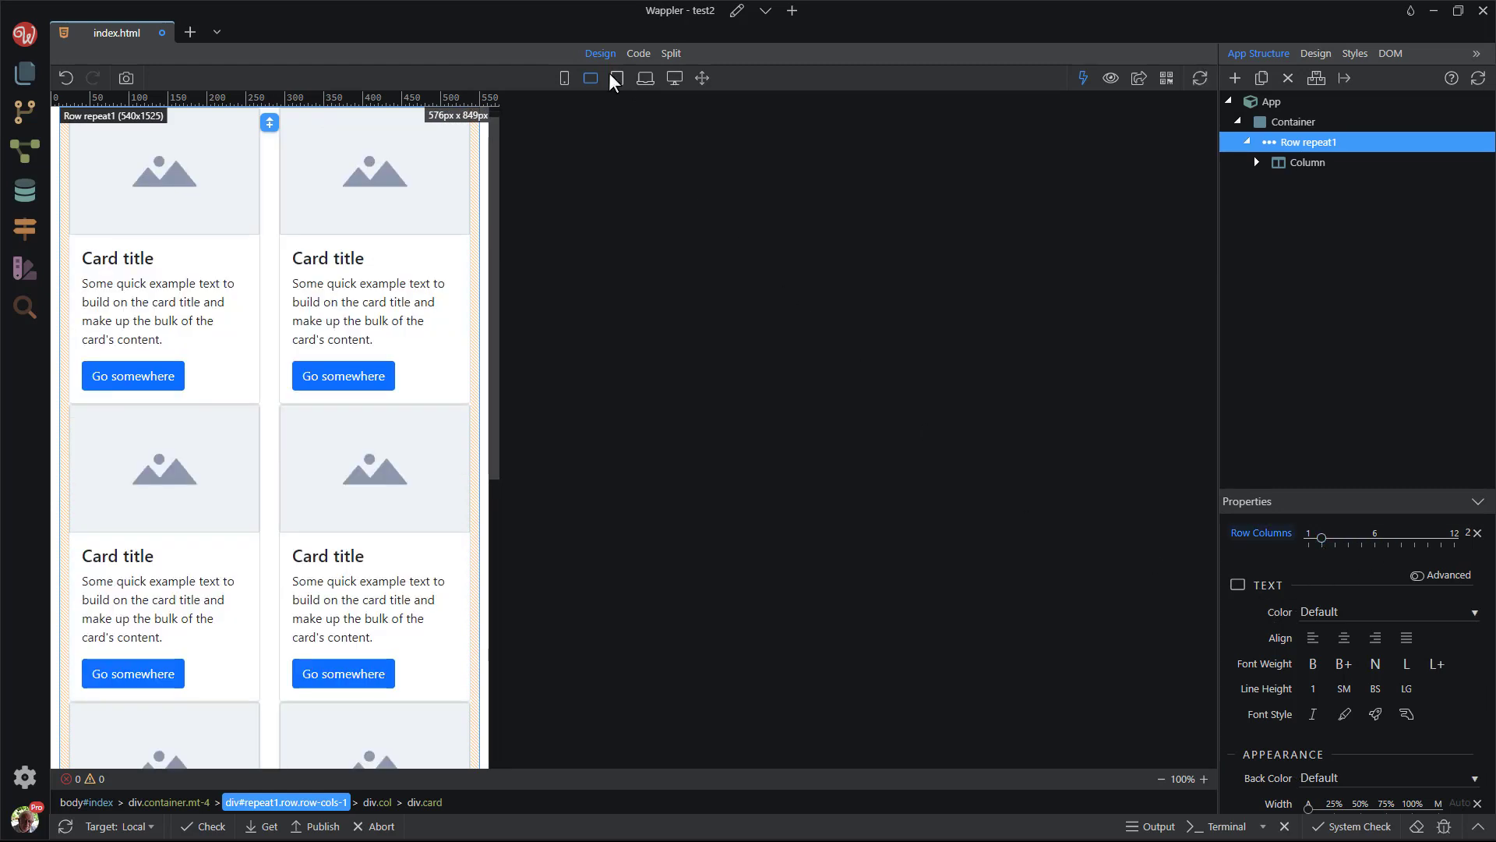
left_click(615, 78)
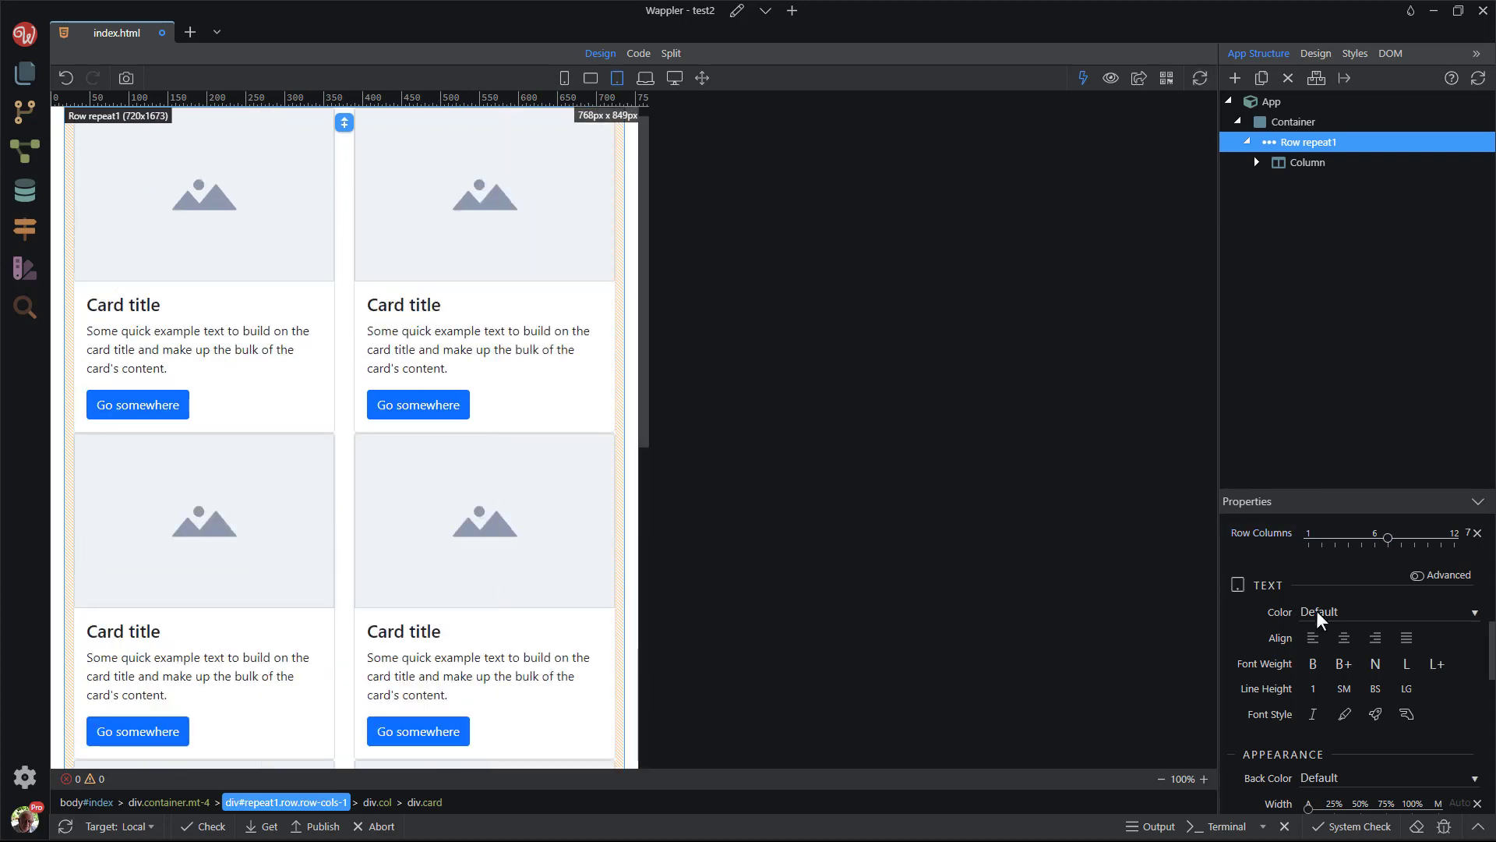
left_click_drag(1388, 537, 1348, 537)
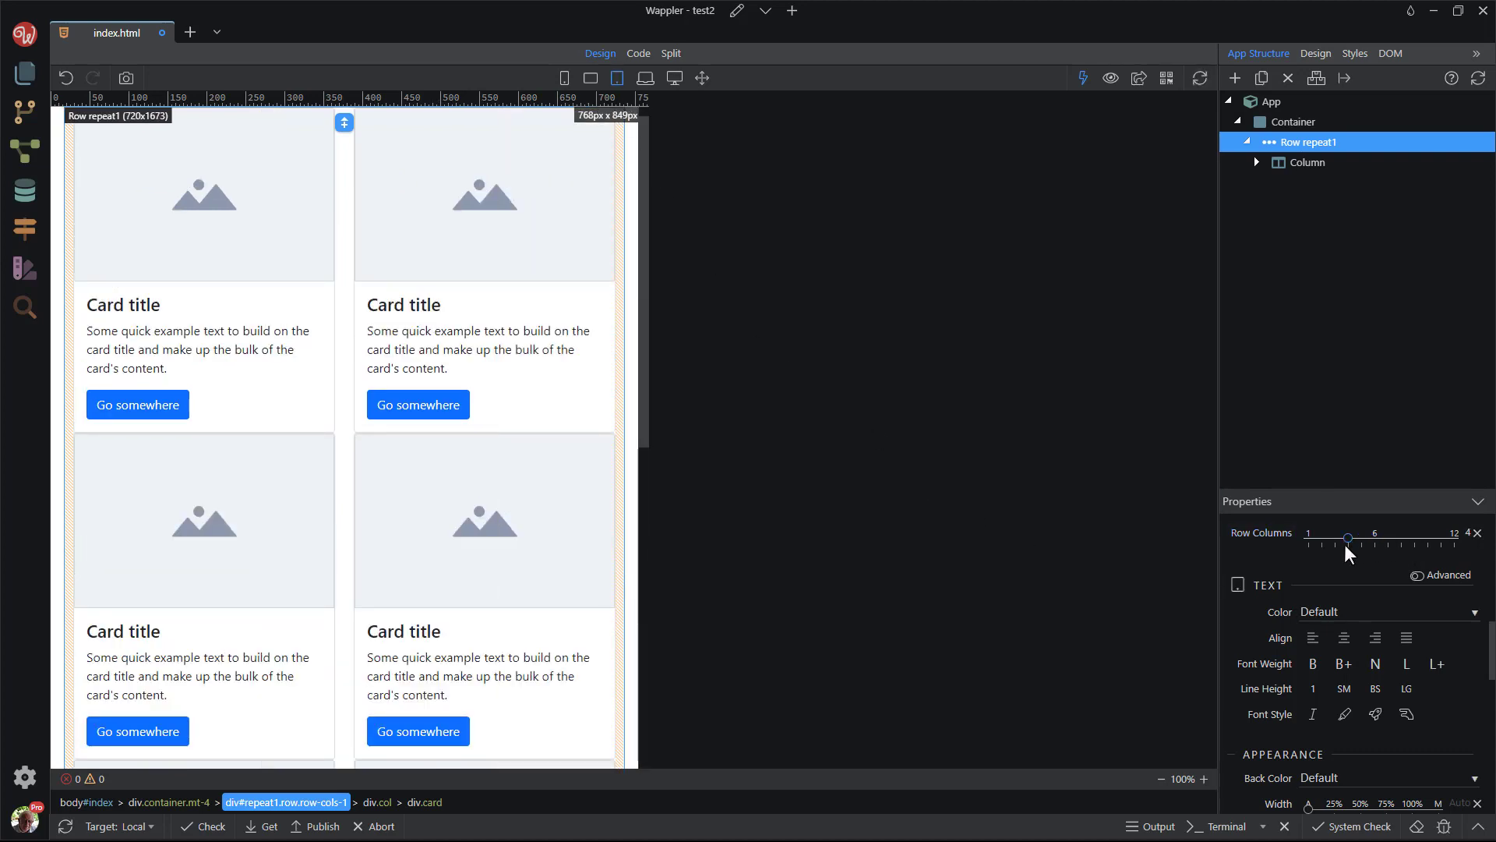
left_click_drag(1346, 539, 1334, 538)
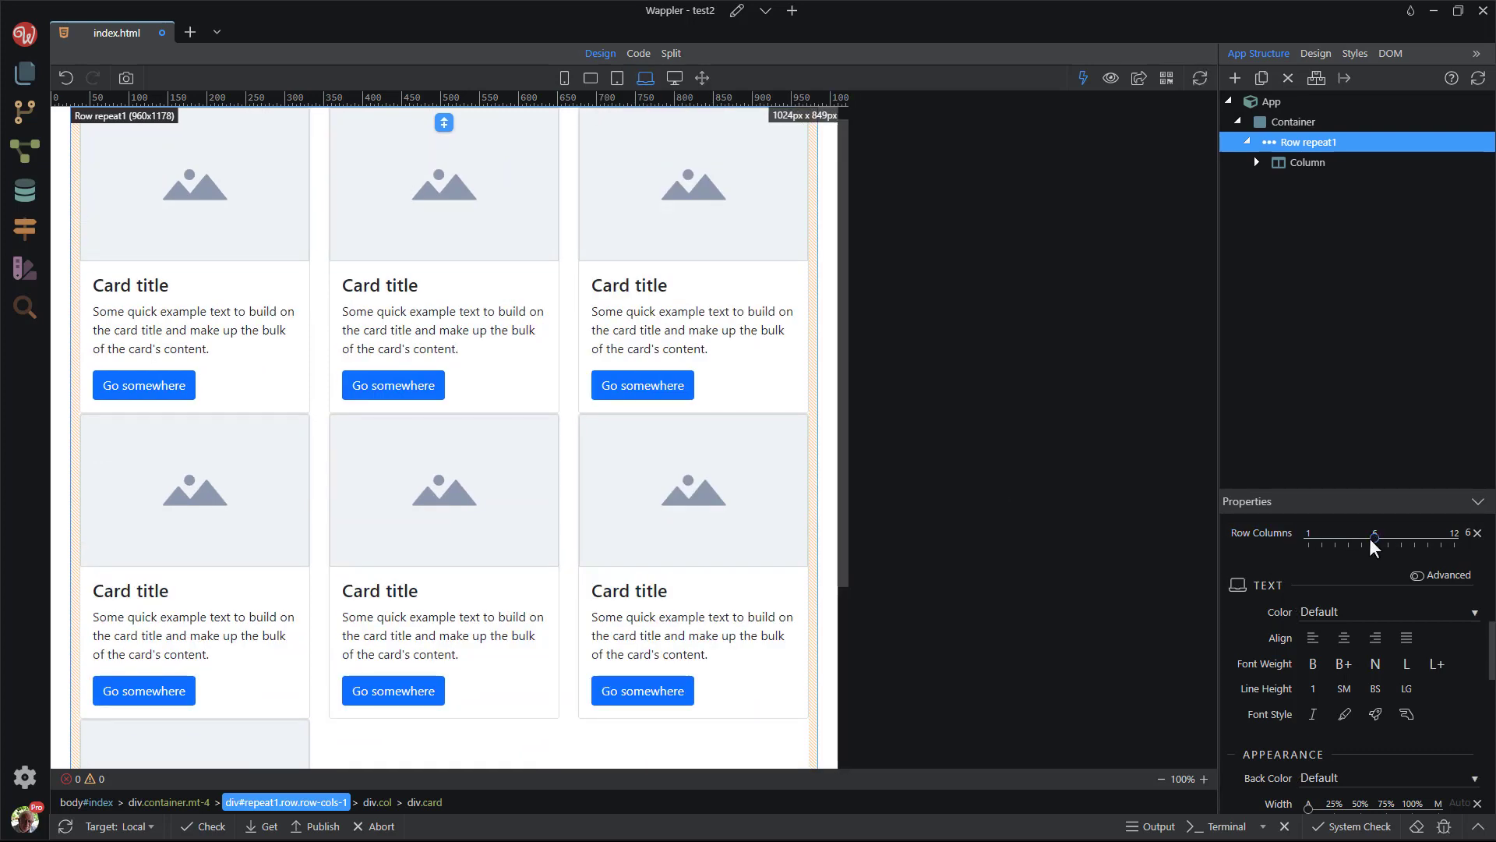
- Set laptop and desktop Row Columns to five per row and center the last row
left_click_drag(1377, 535, 1348, 534)
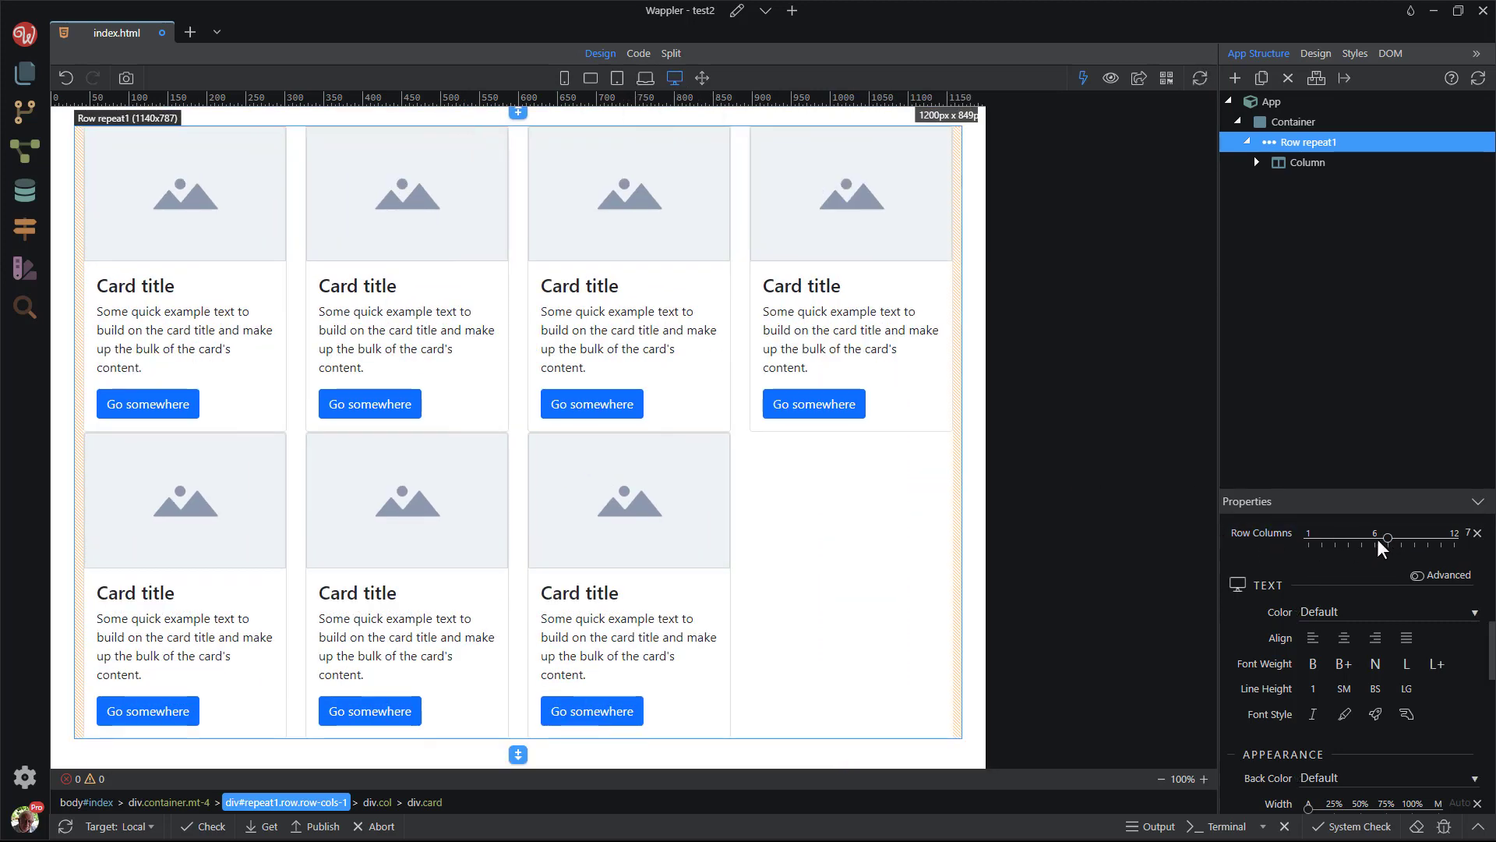
left_click_drag(1386, 539, 1374, 538)
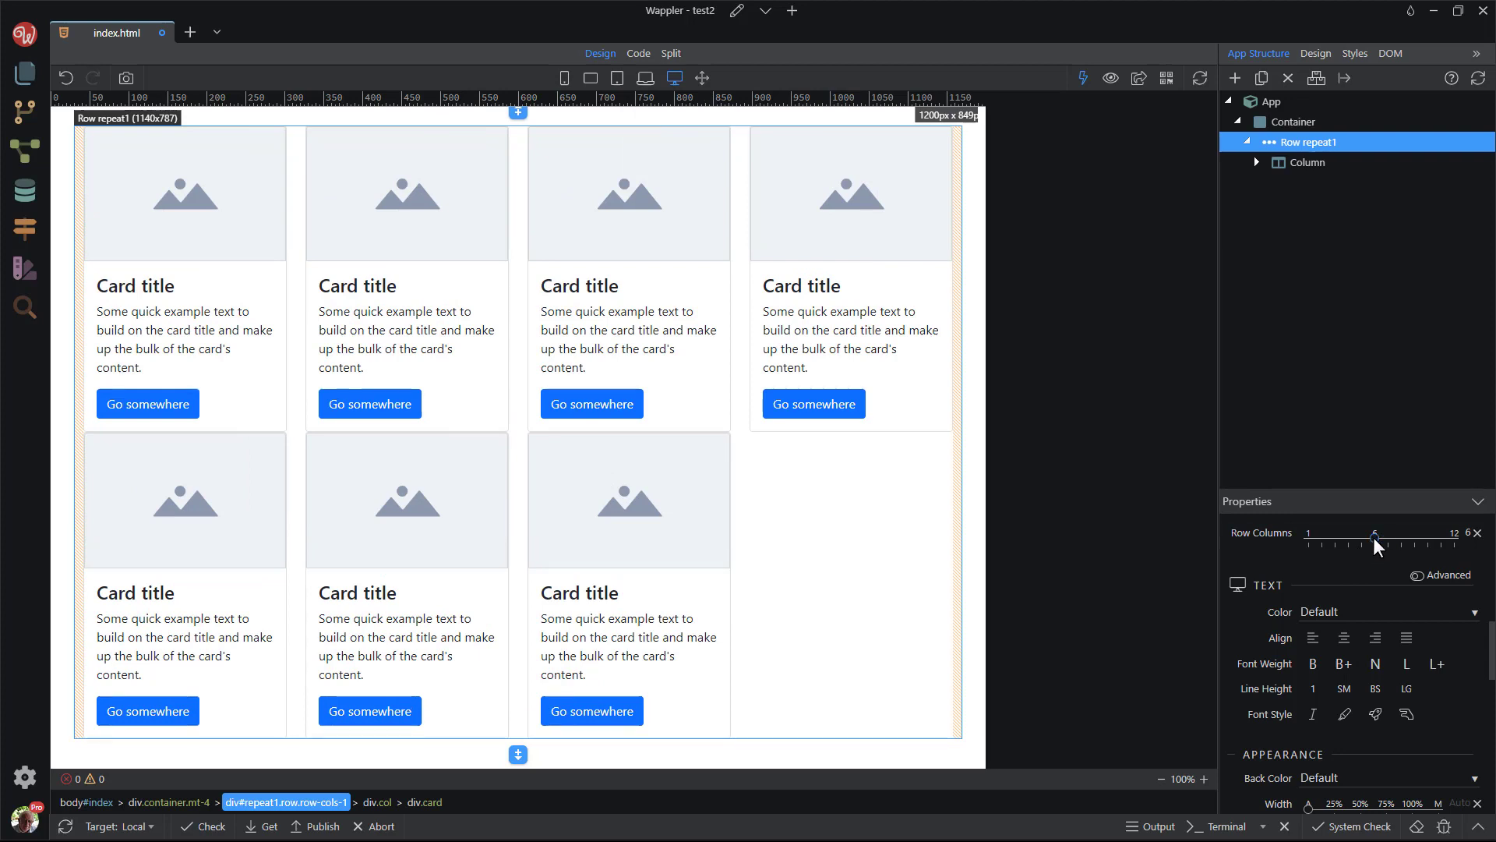
left_click_drag(1377, 542, 1359, 542)
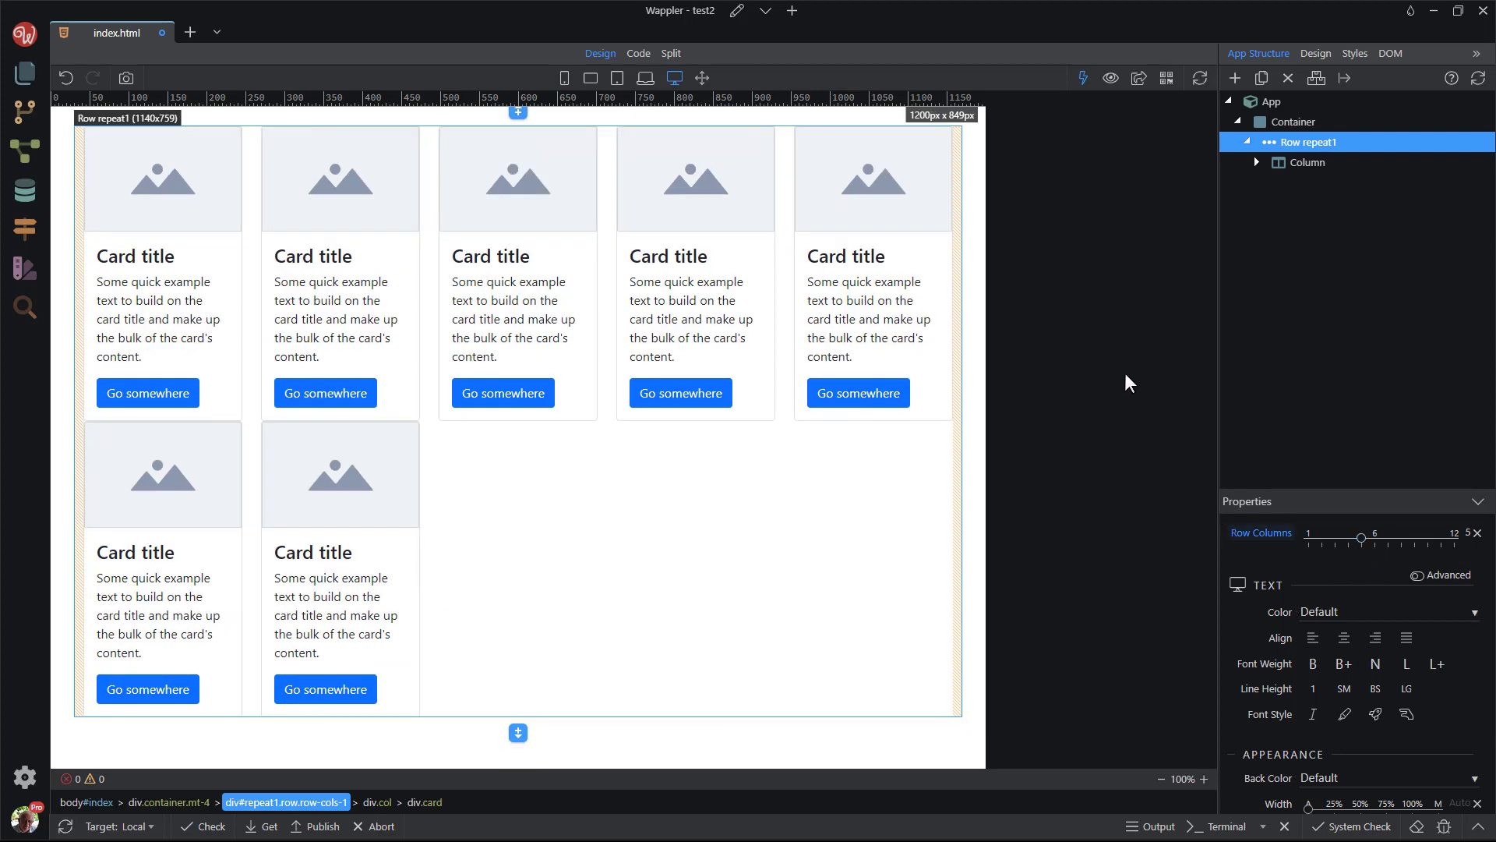
mouse_move(701, 78)
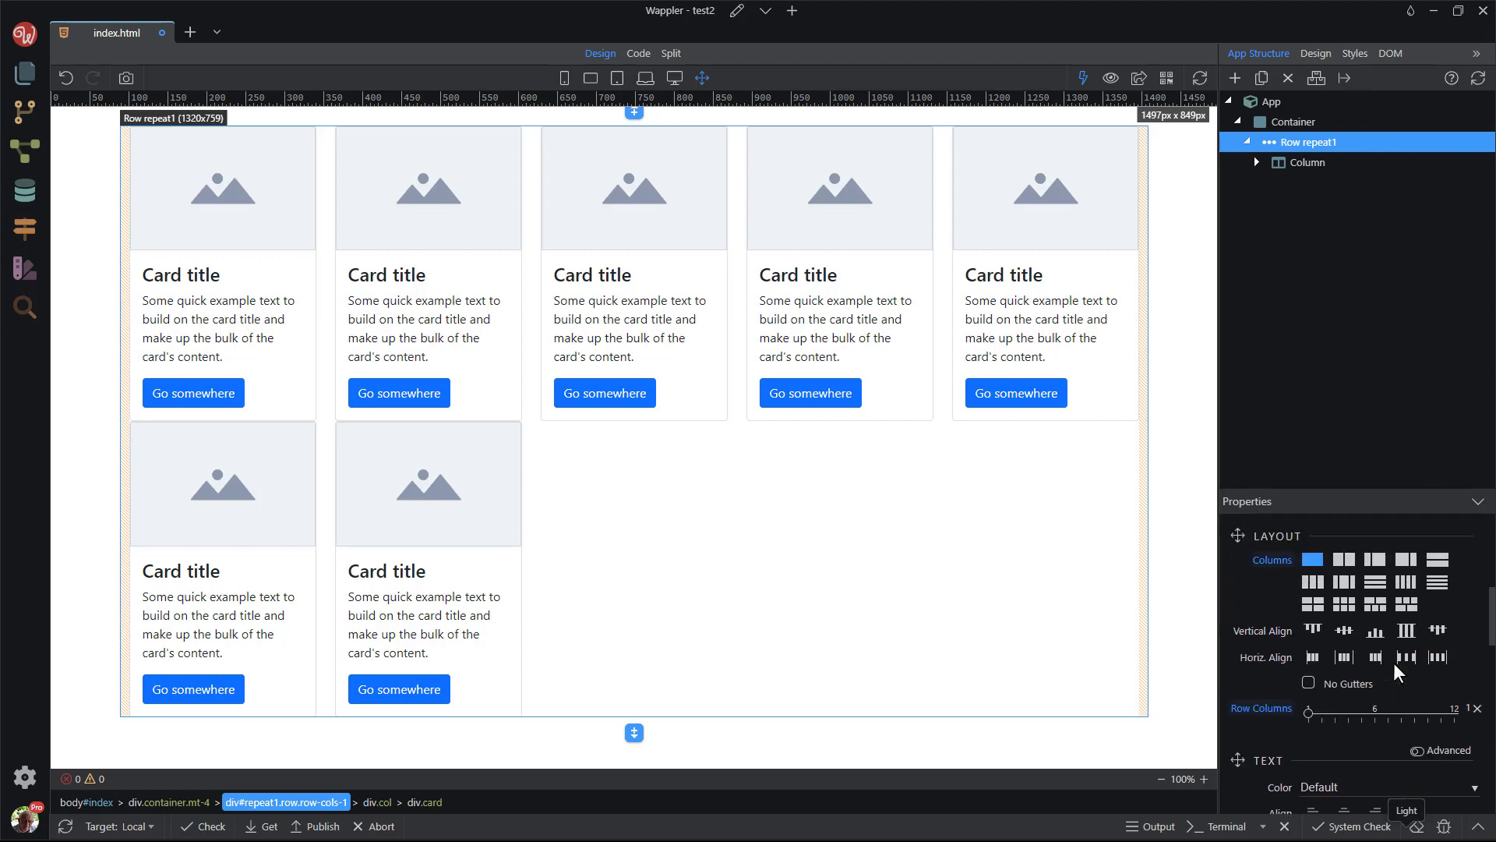
left_click(1342, 656)
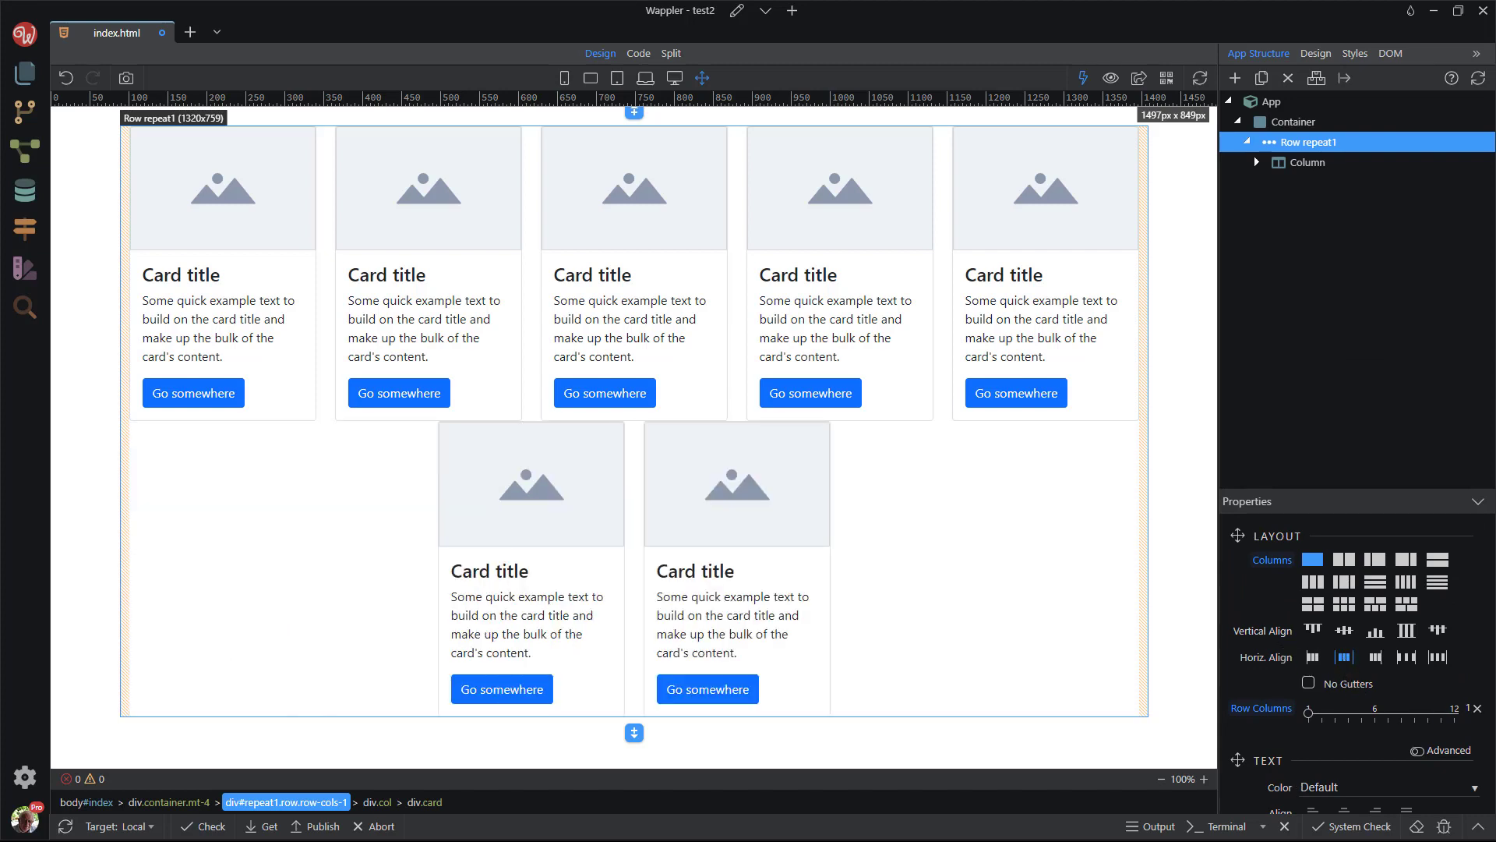
mouse_move(480, 374)
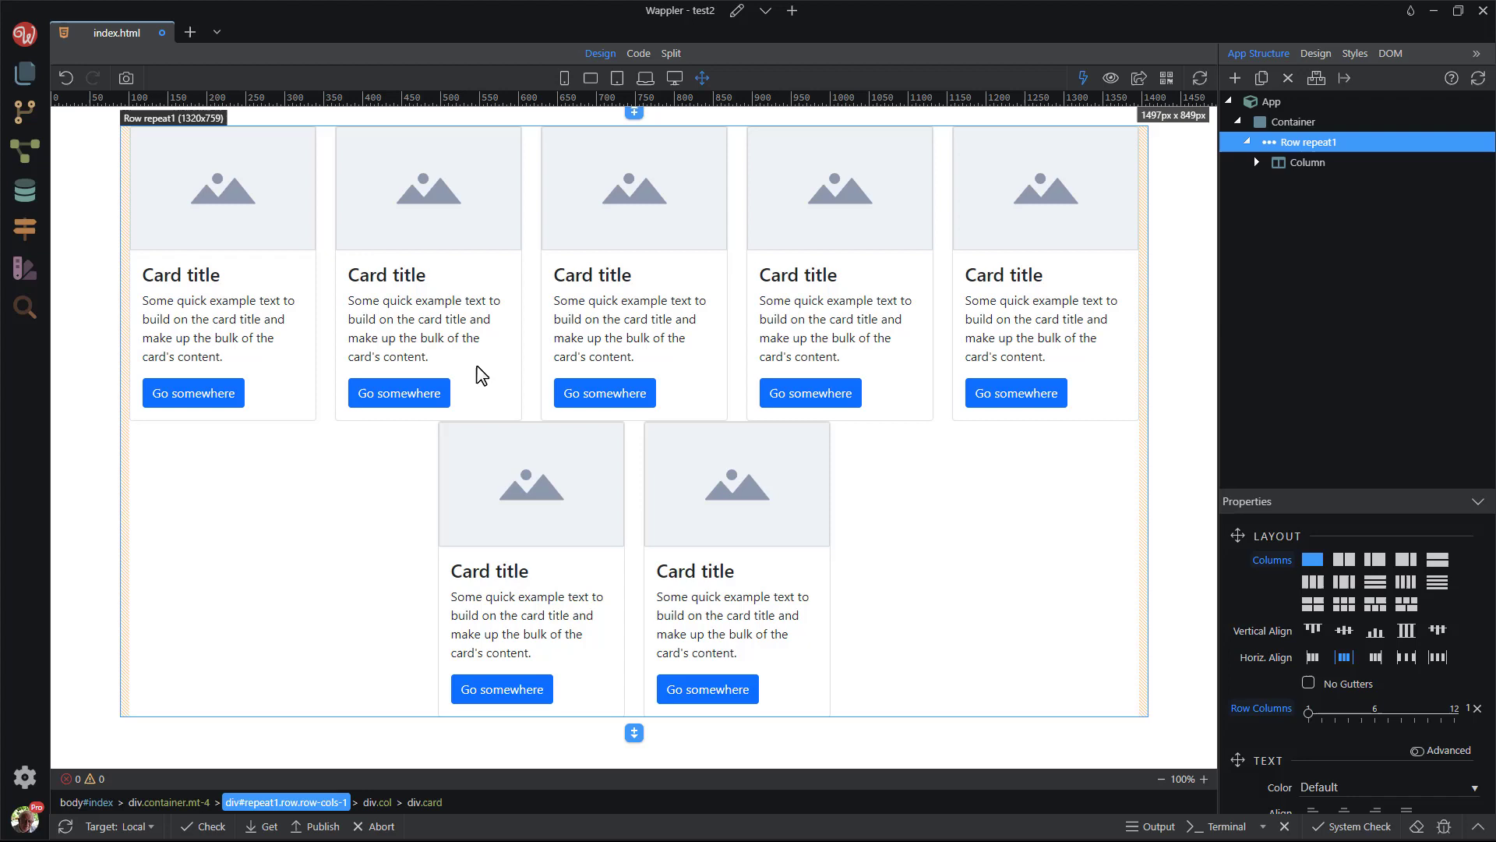
- Change the first card's heading from 'Card title' to 'My Card'
double_click(180, 275)
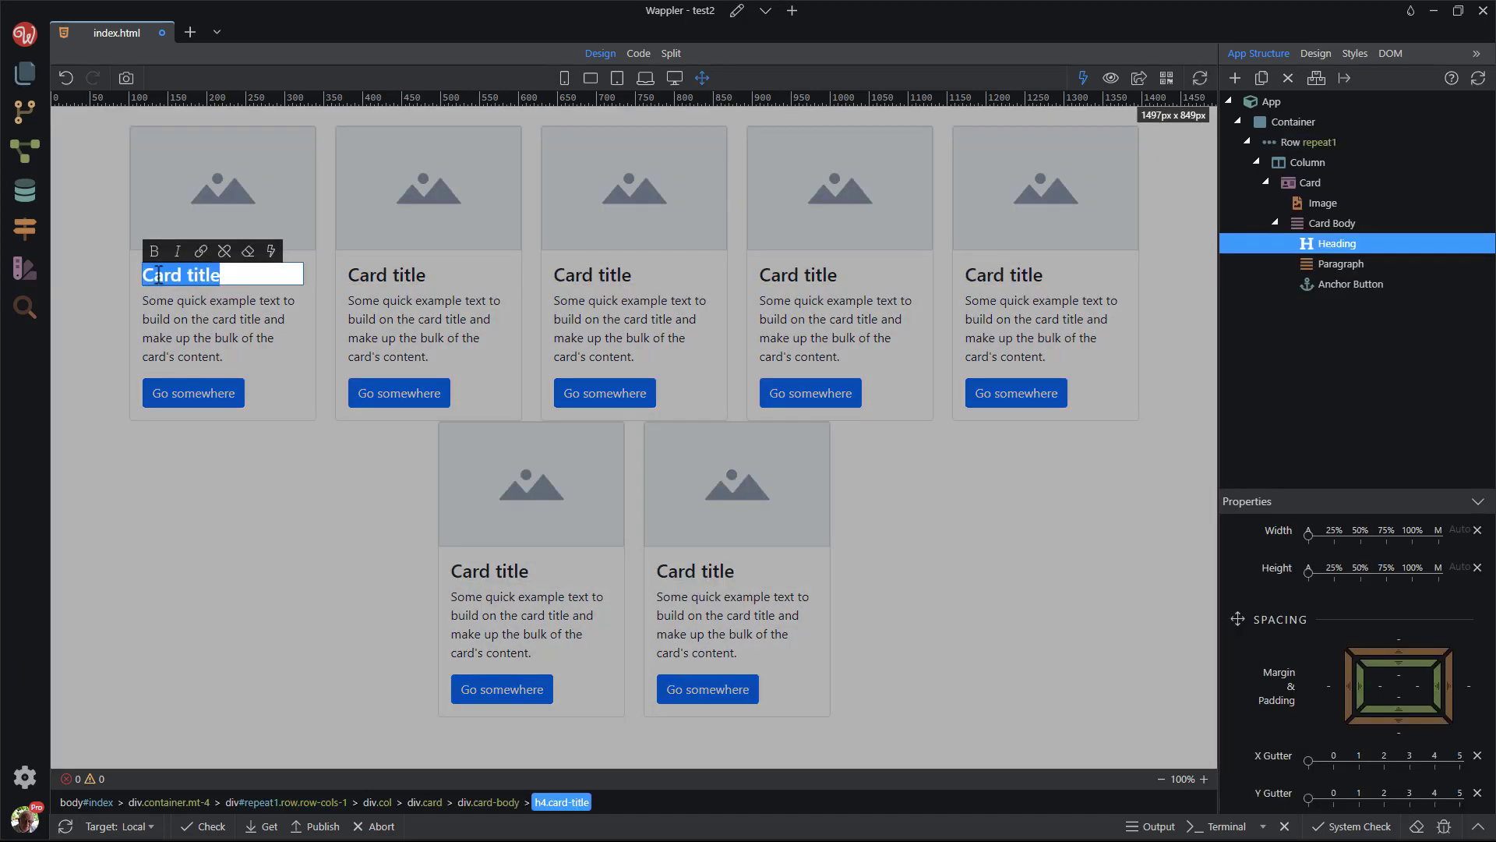
type("My Car")
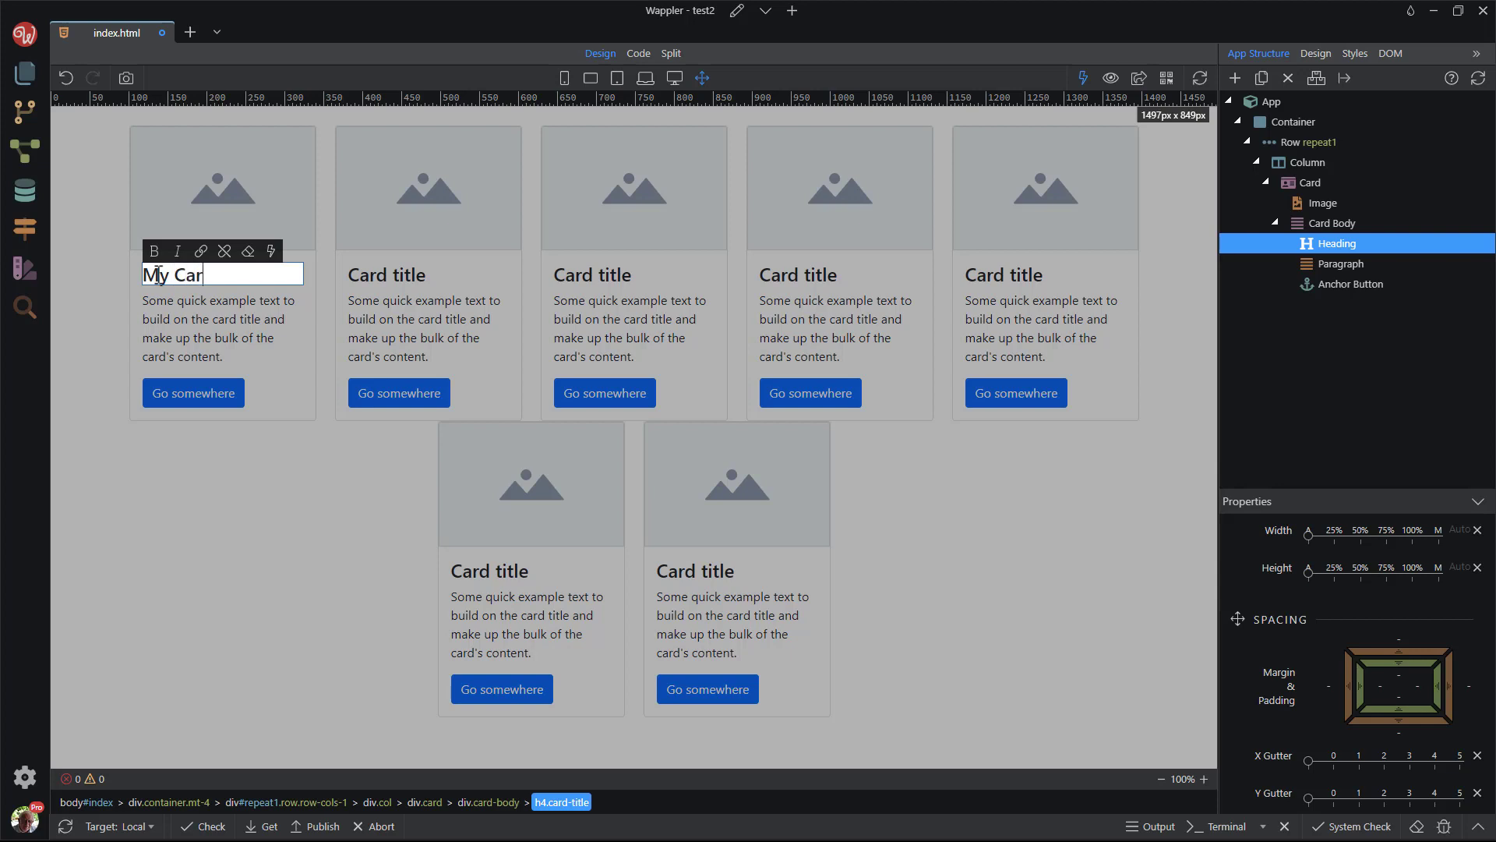
type("d")
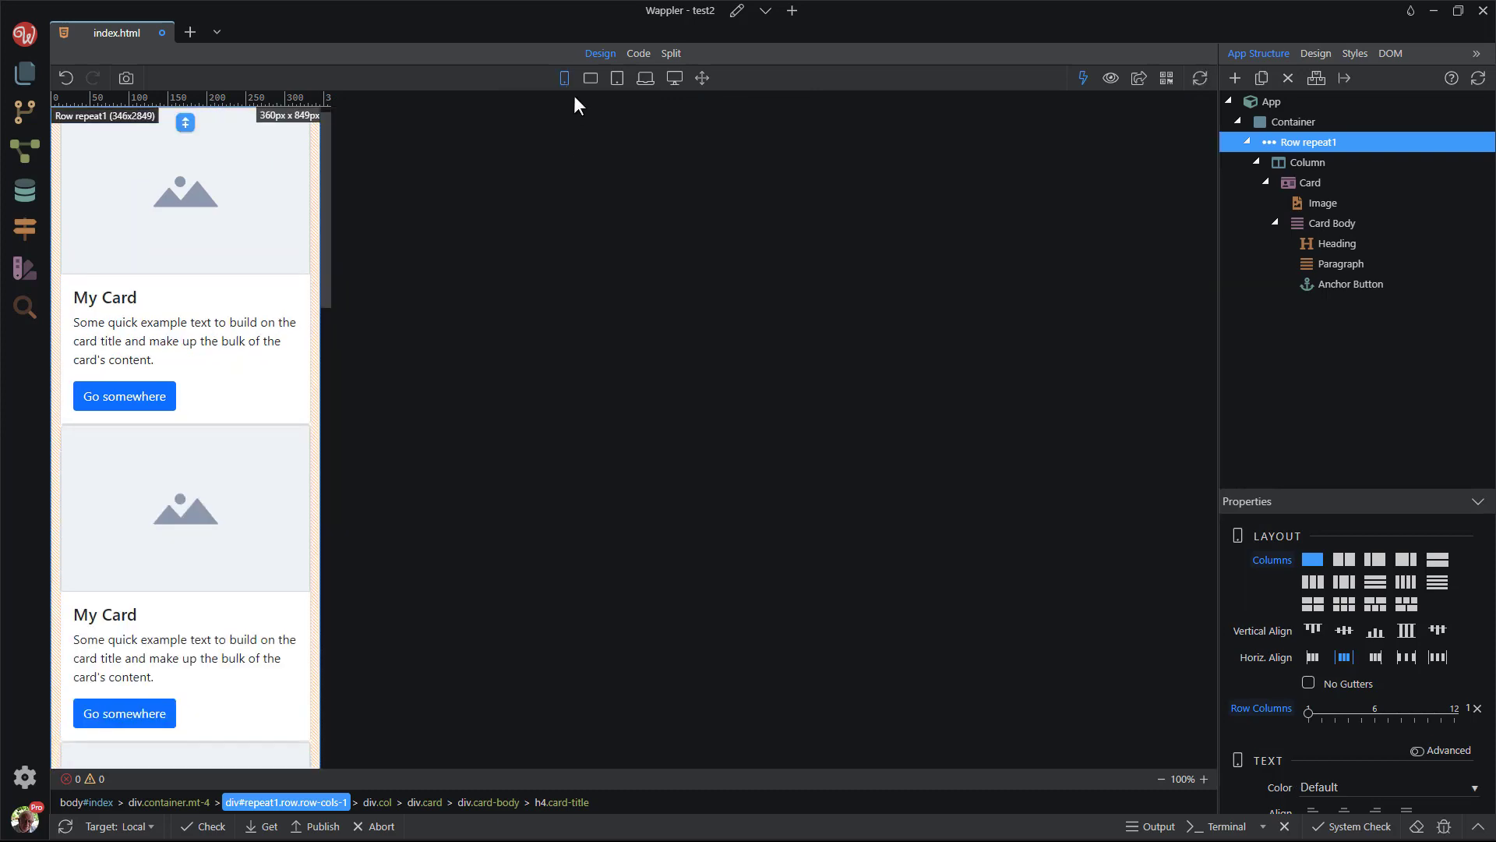
- Check the tablet preview, then return to the full-size preview
left_click(590, 78)
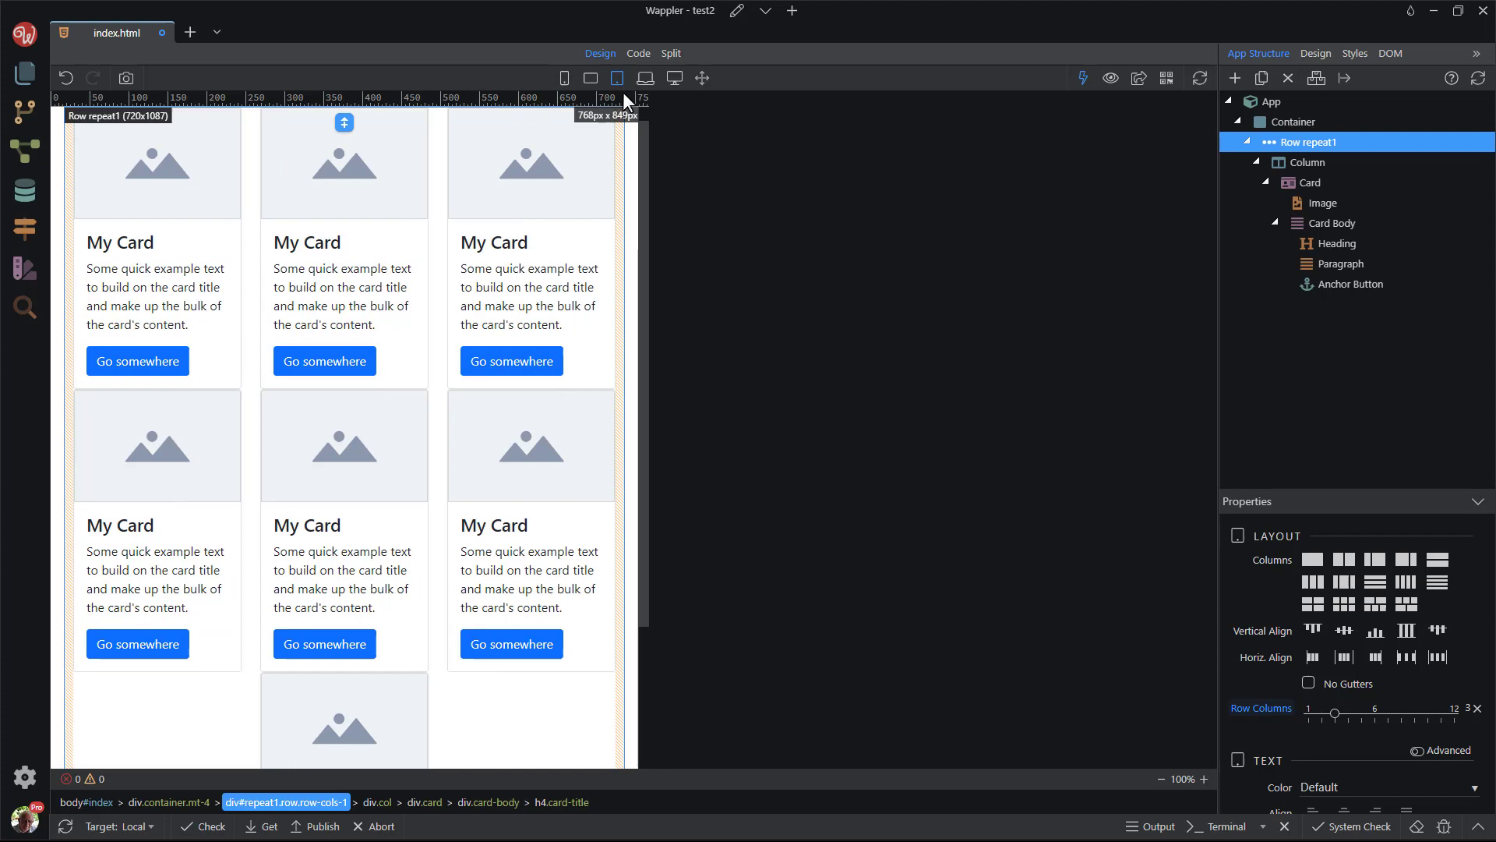
left_click(702, 78)
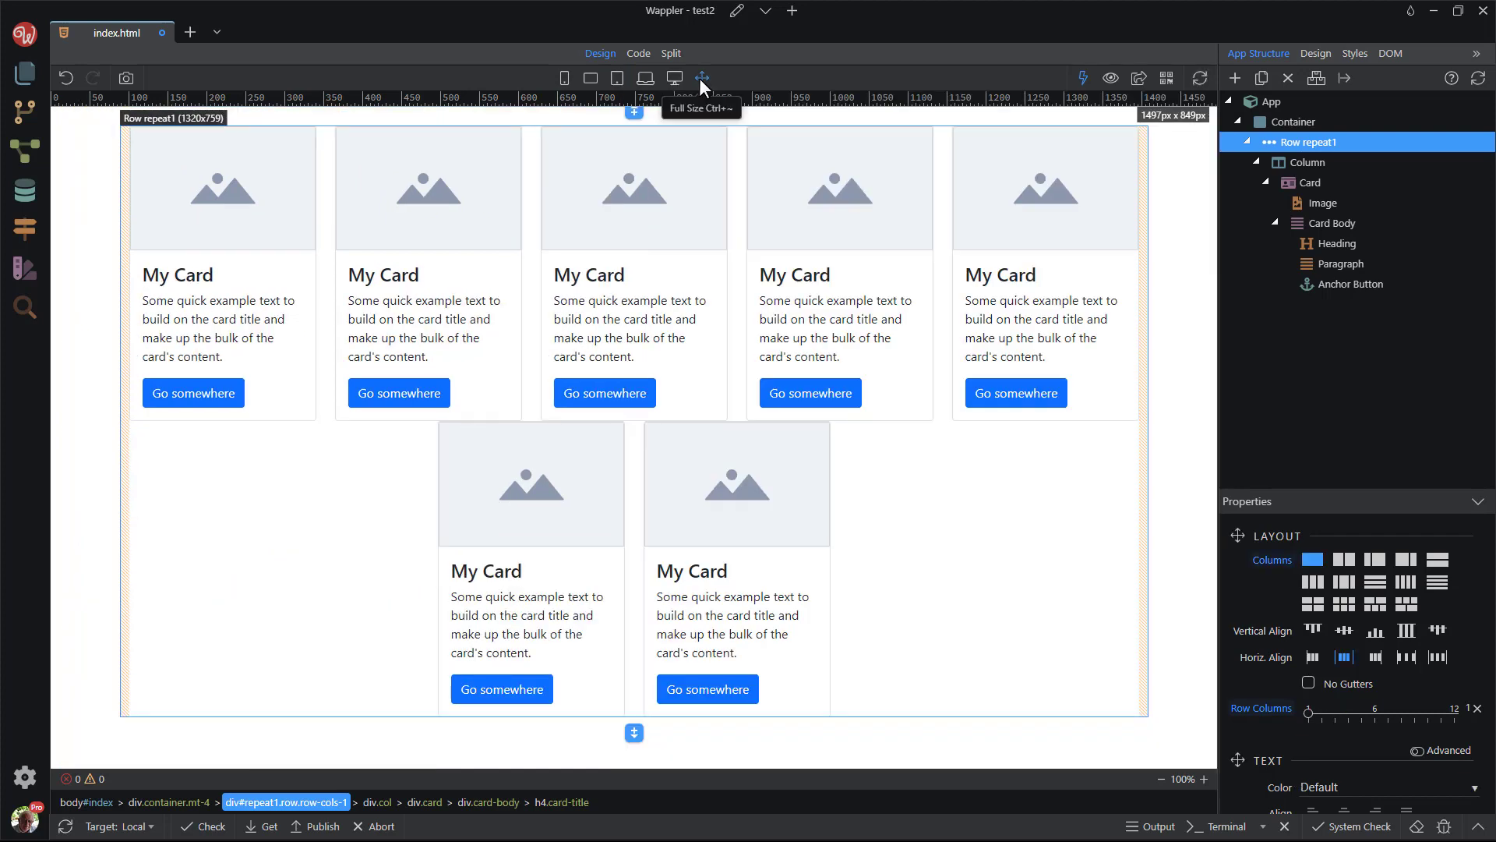